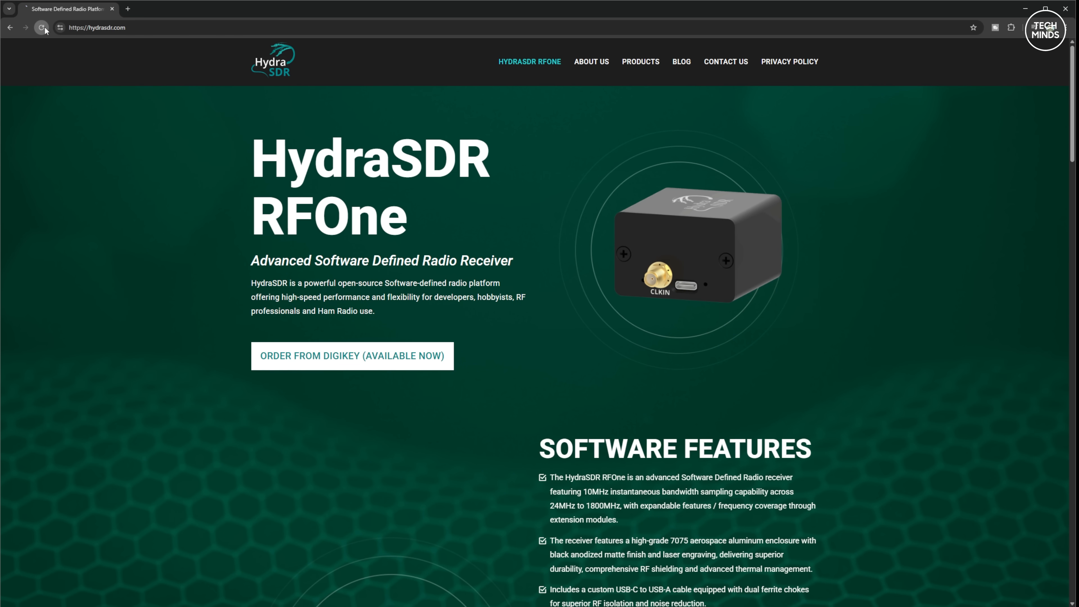
# Reload the hydrasdr.com product page and read past Software Features and Box Content to Quick Start
pyautogui.click(43, 28)
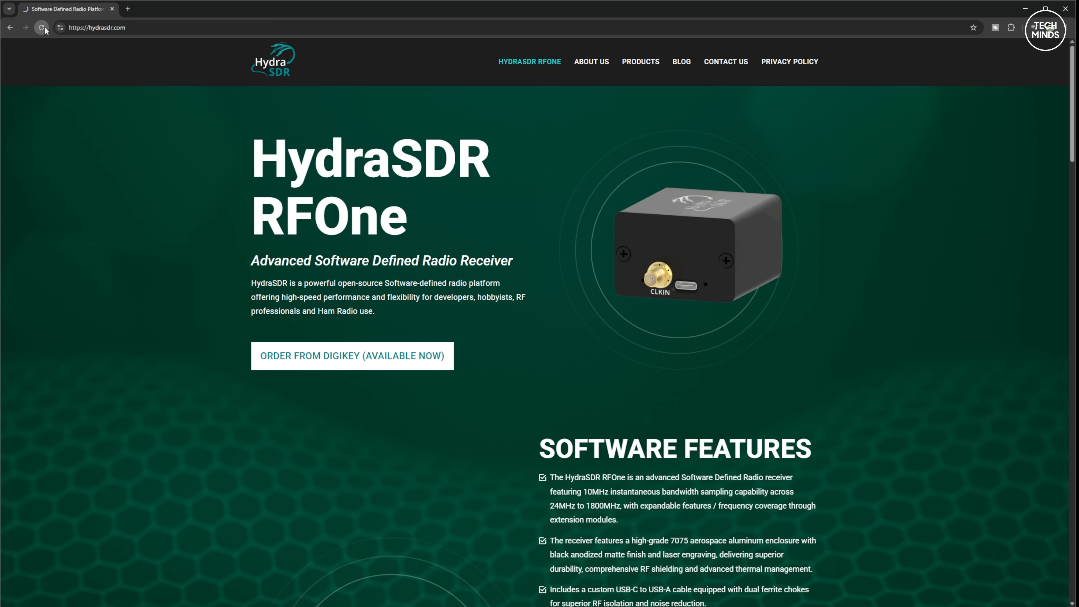
pyautogui.scroll(-3)
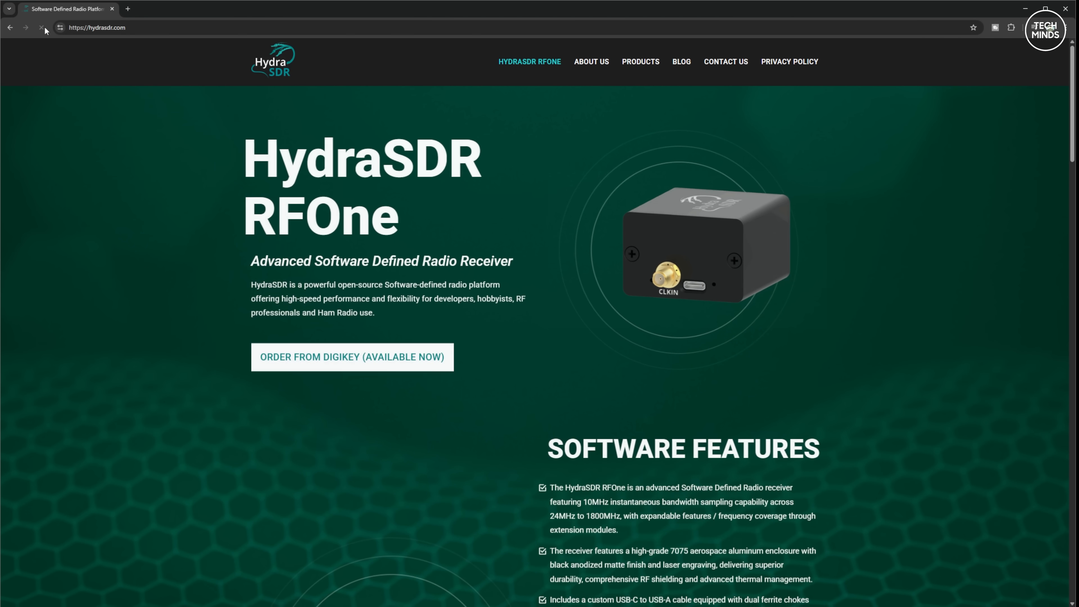
pyautogui.scroll(-3)
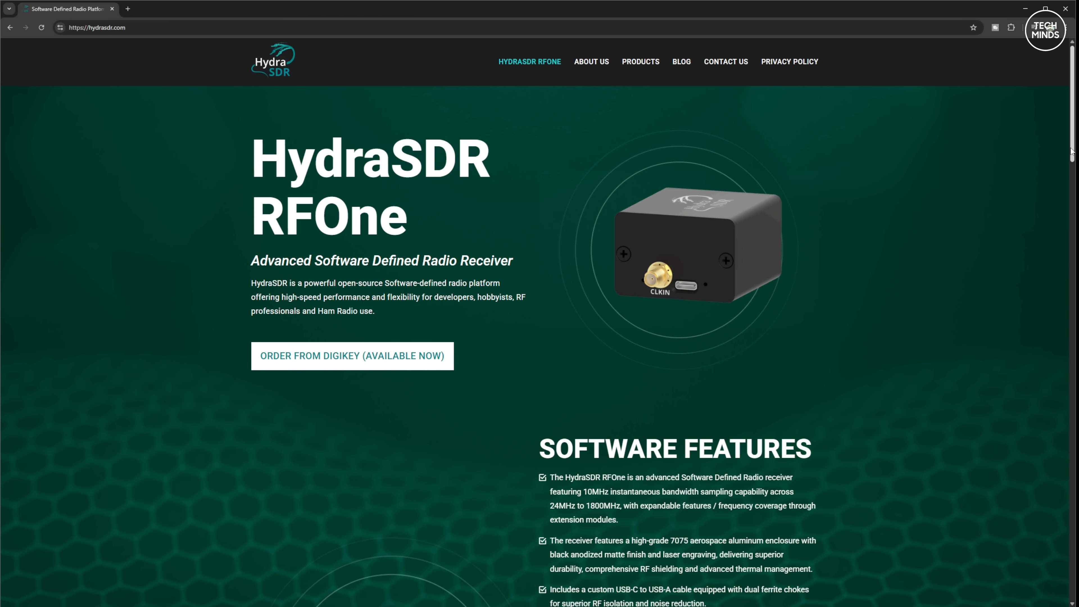
pyautogui.scroll(-3)
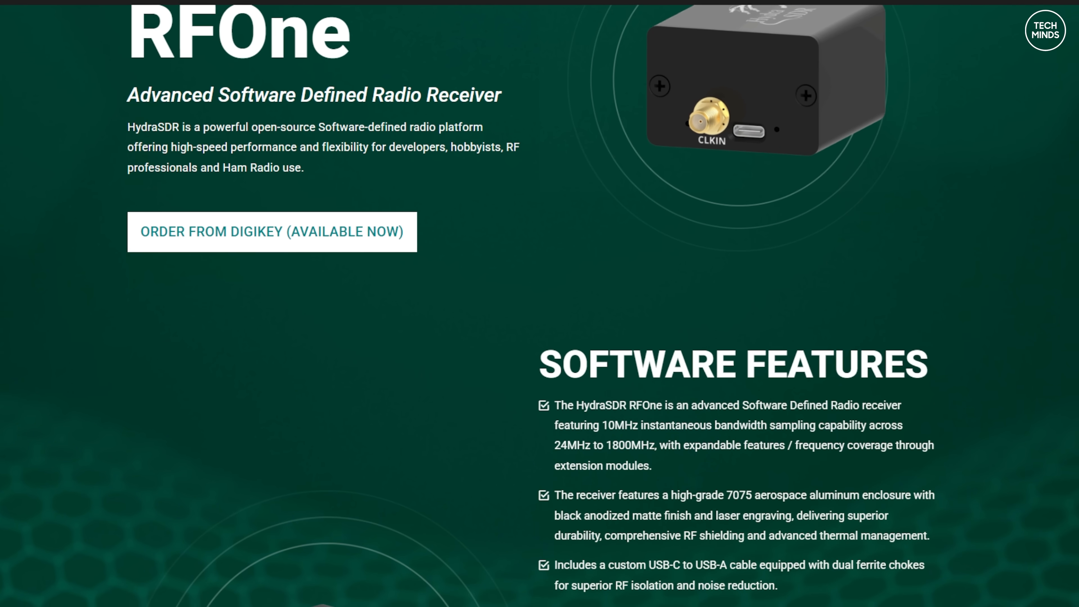
pyautogui.scroll(-3)
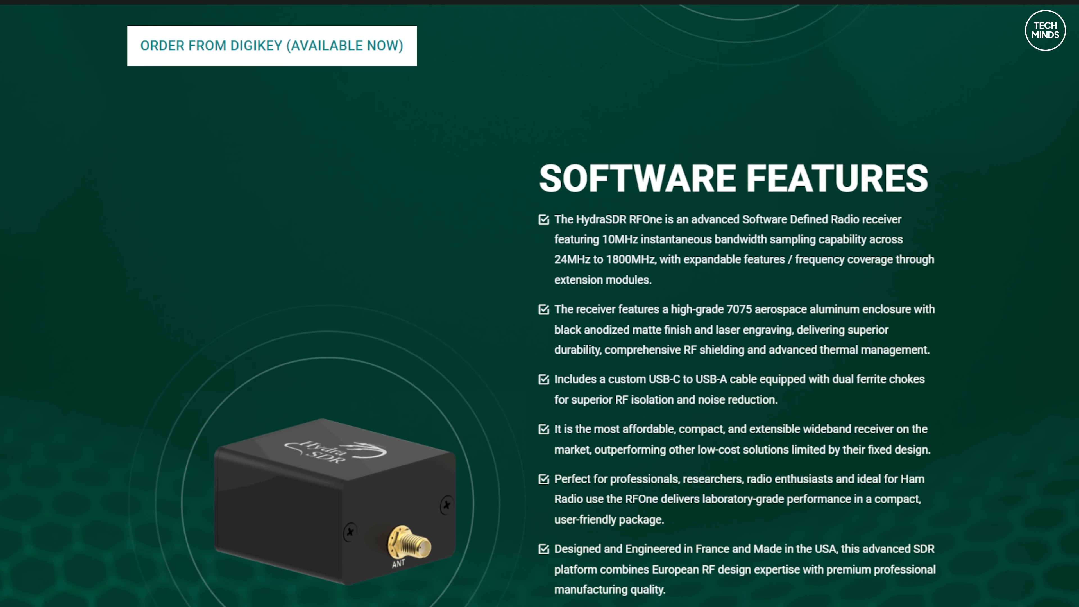
pyautogui.scroll(-3)
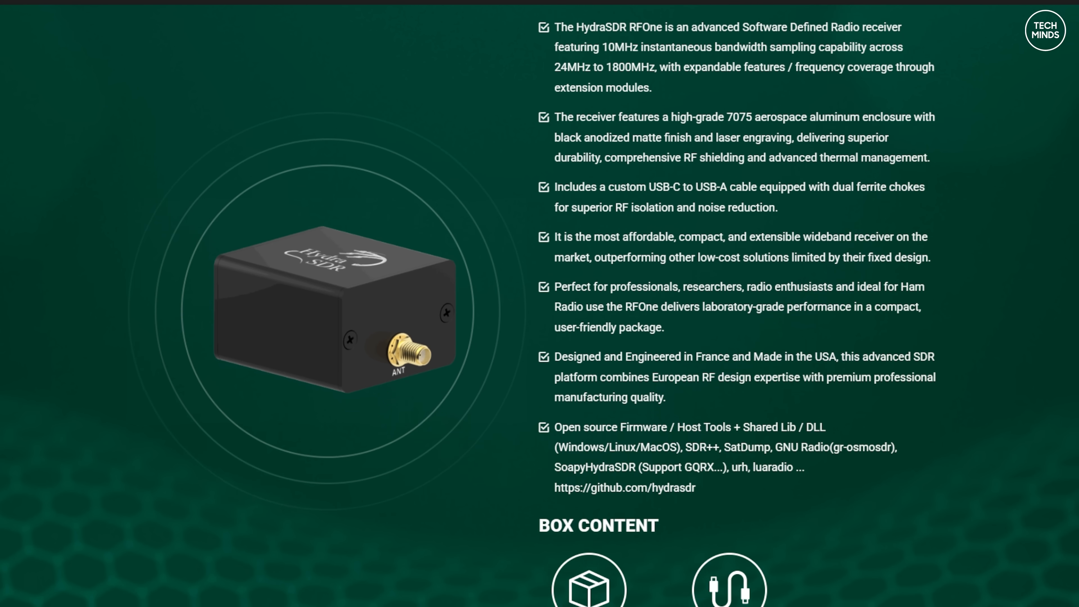
pyautogui.scroll(-3)
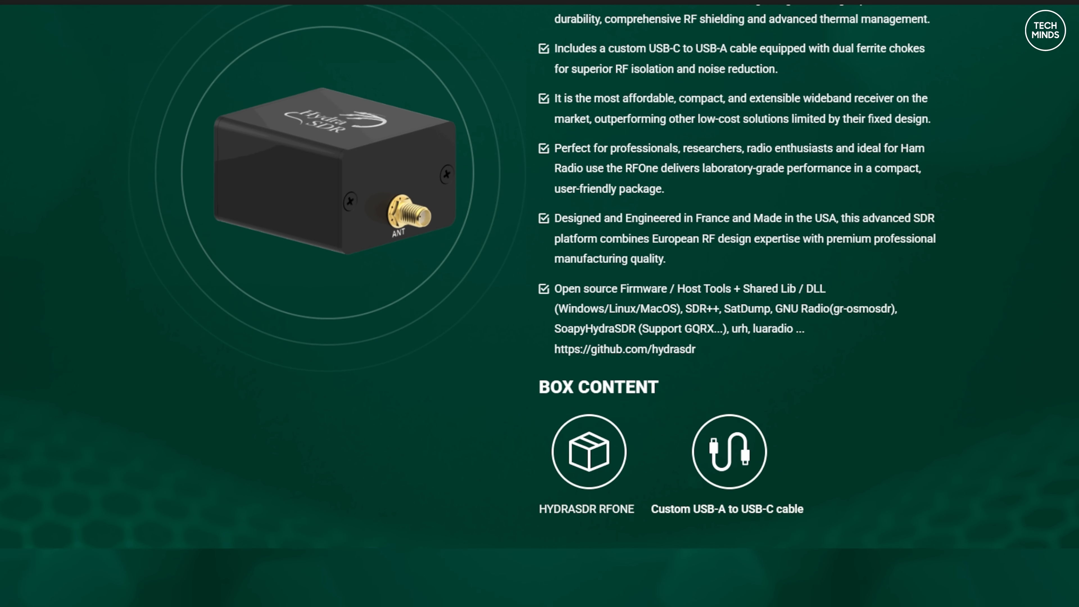
pyautogui.scroll(-3)
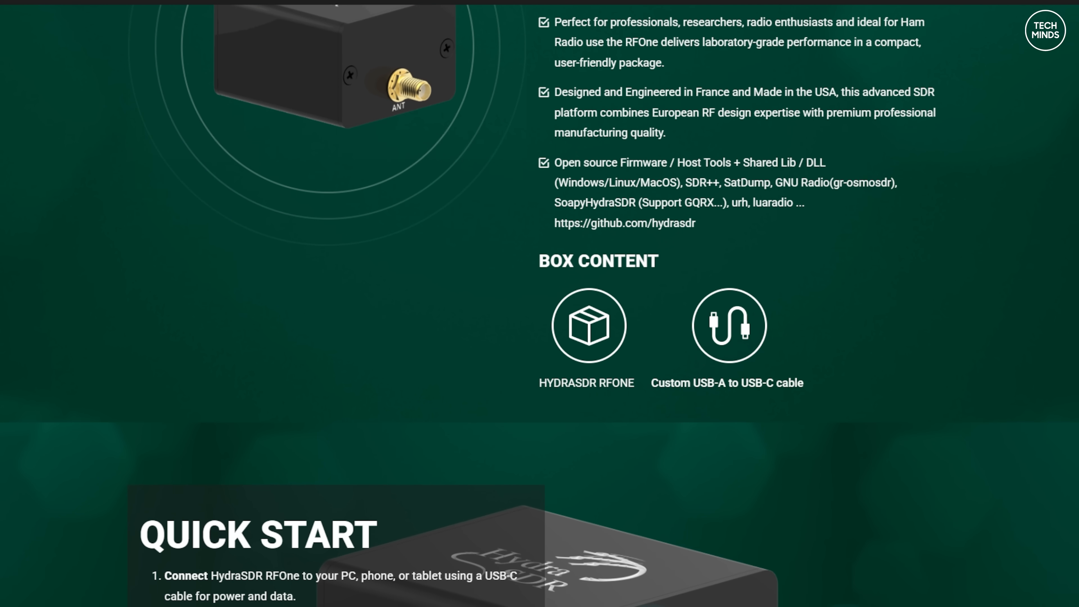
pyautogui.scroll(-3)
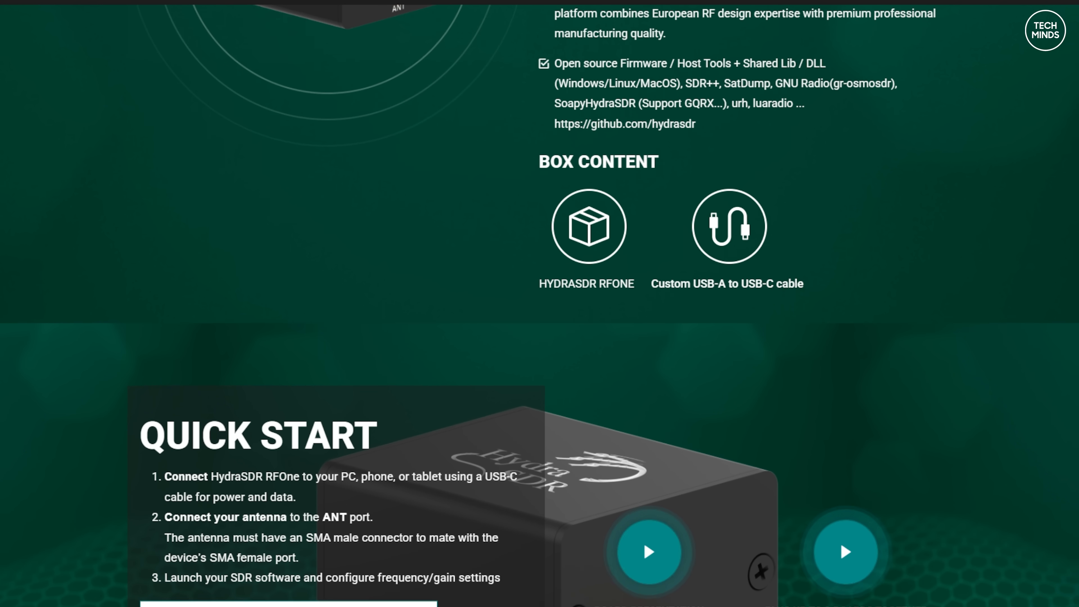
pyautogui.scroll(-3)
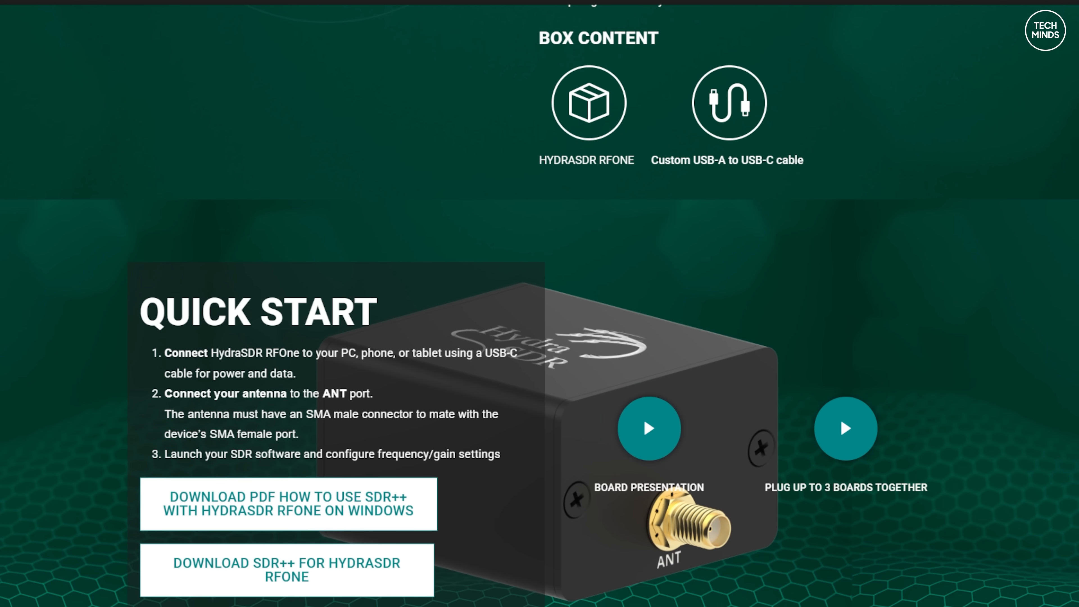
# Go to ABOUT US from the top navigation and read down the company background
pyautogui.click(590, 61)
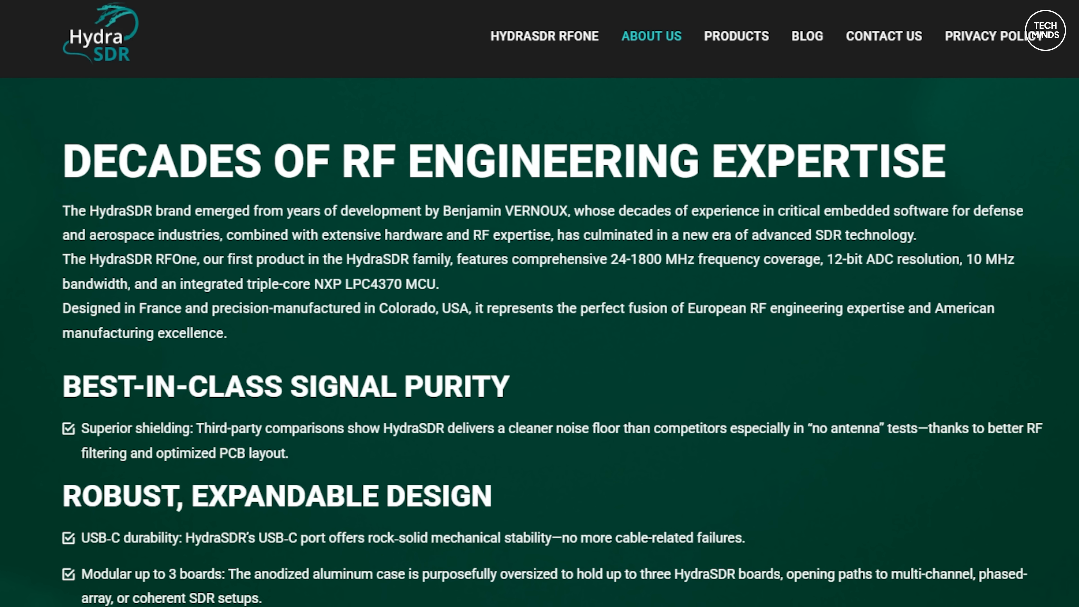
pyautogui.scroll(-3)
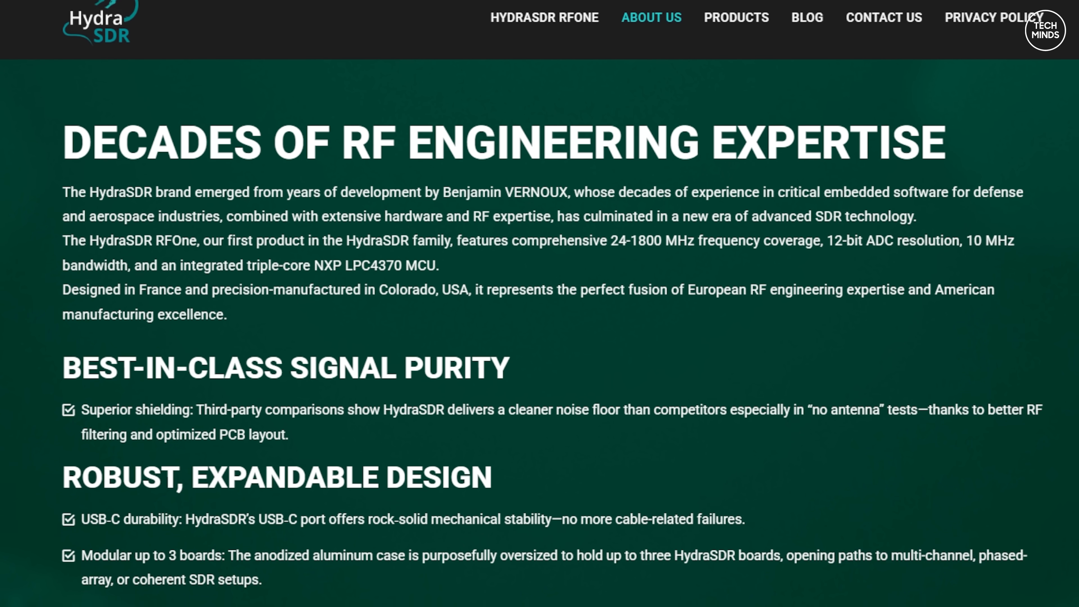
pyautogui.scroll(-3)
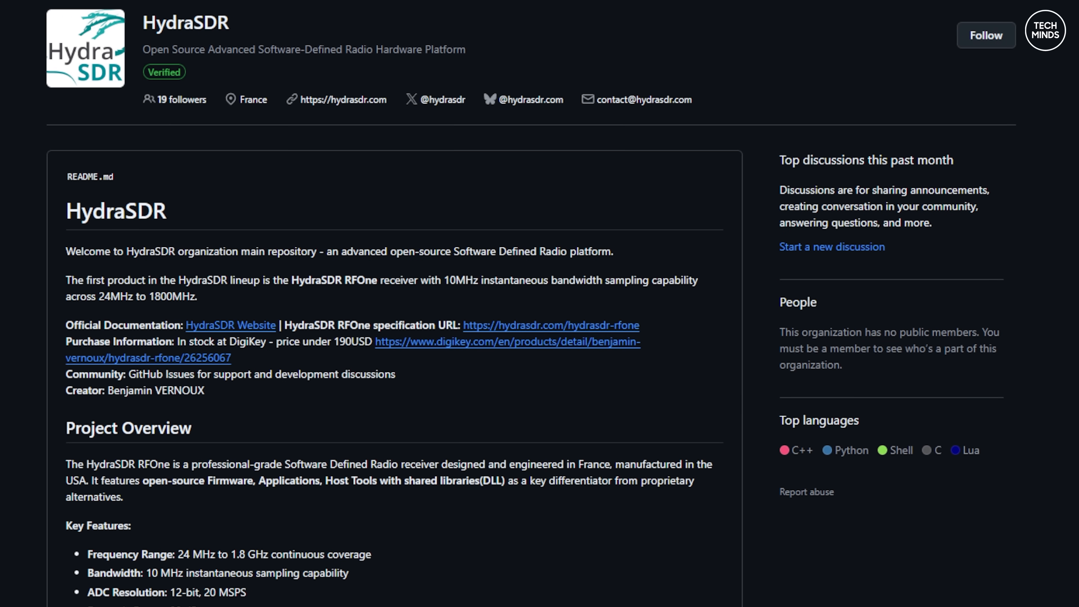
# Read the HydraSDR GitHub README past Key Features and Supported Software to Repository Structure
pyautogui.scroll(-3)
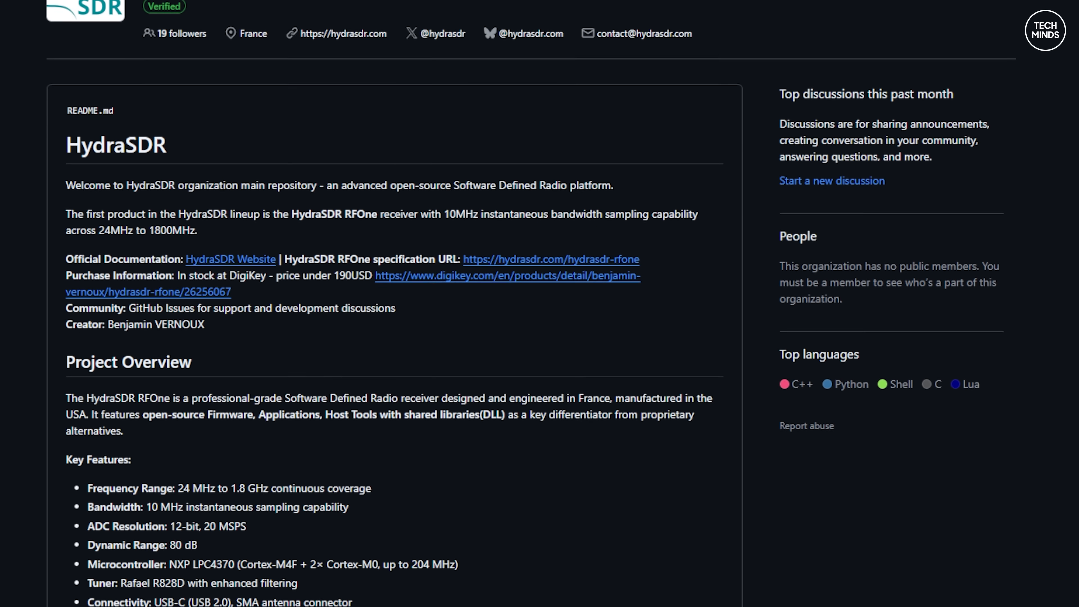
pyautogui.scroll(-3)
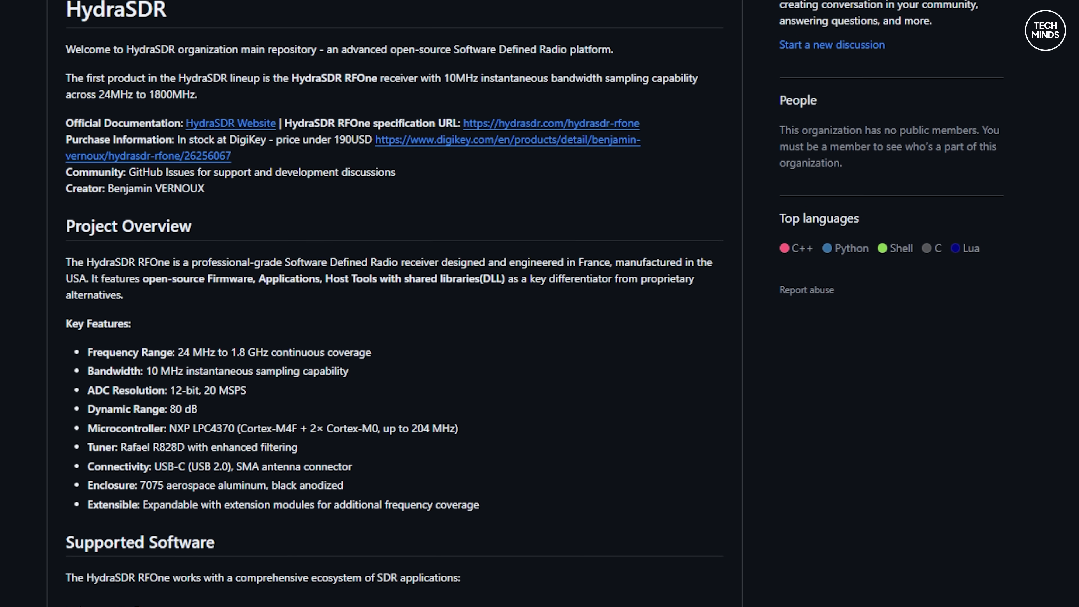
pyautogui.scroll(-3)
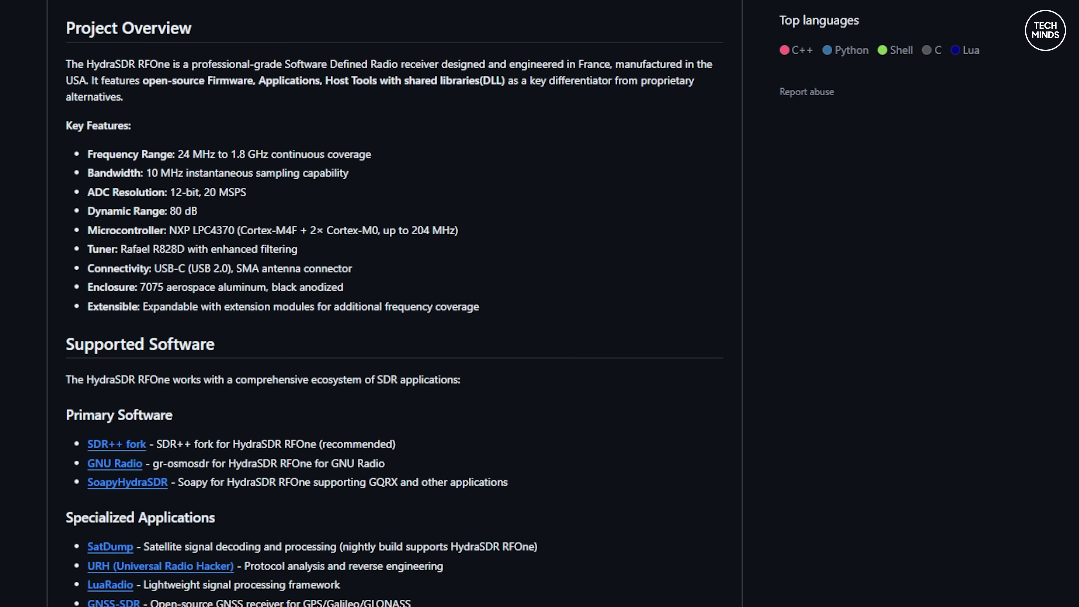
pyautogui.scroll(-3)
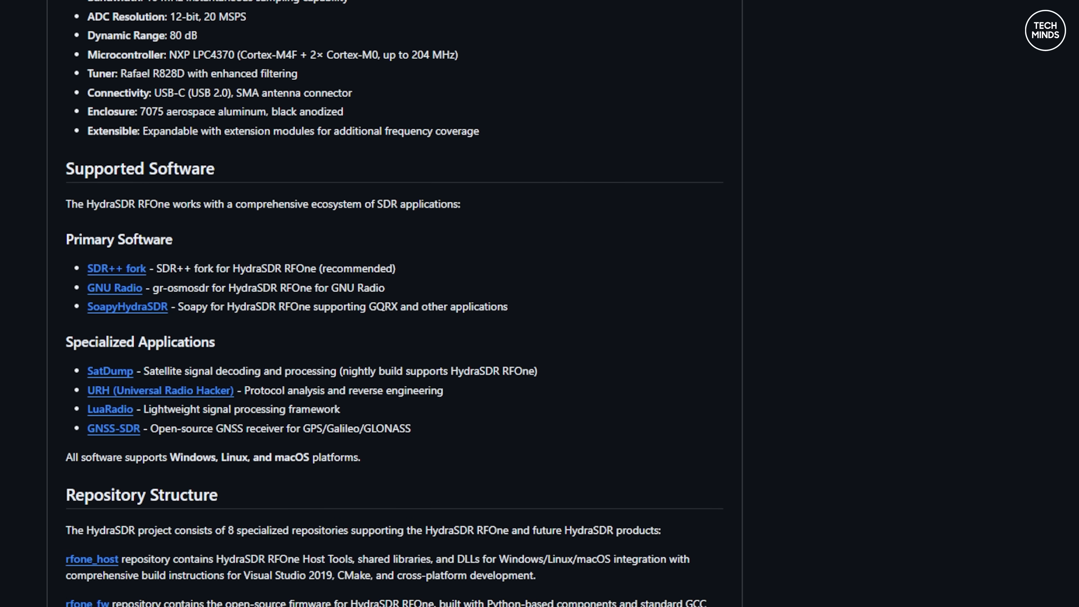
pyautogui.scroll(-3)
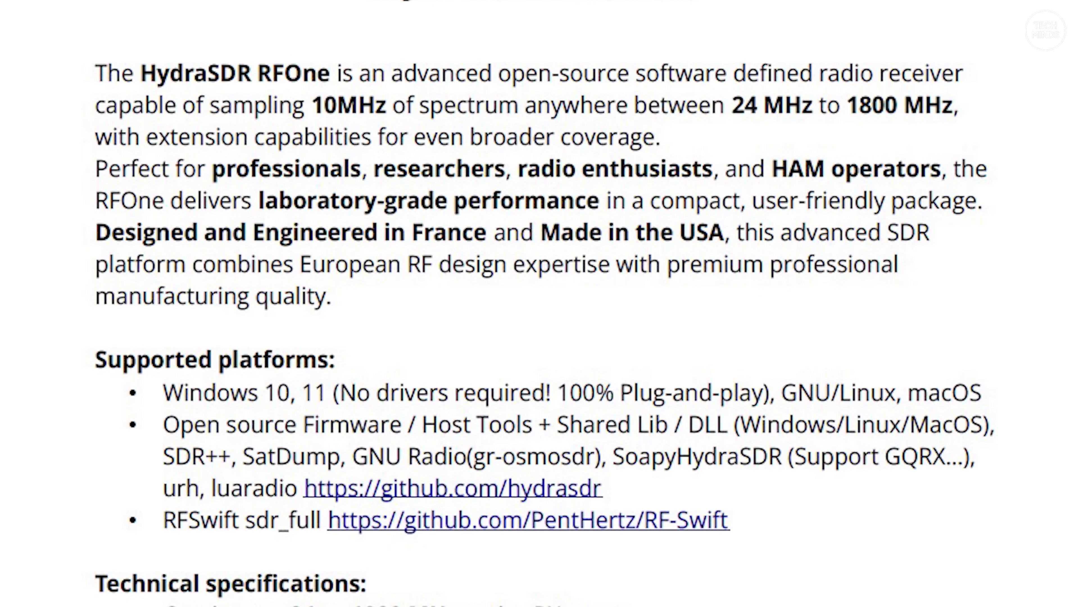
# Read the RFOne PDF through supported platforms and technical specifications to the 80 MSPS custom-firmware line
pyautogui.scroll(-3)
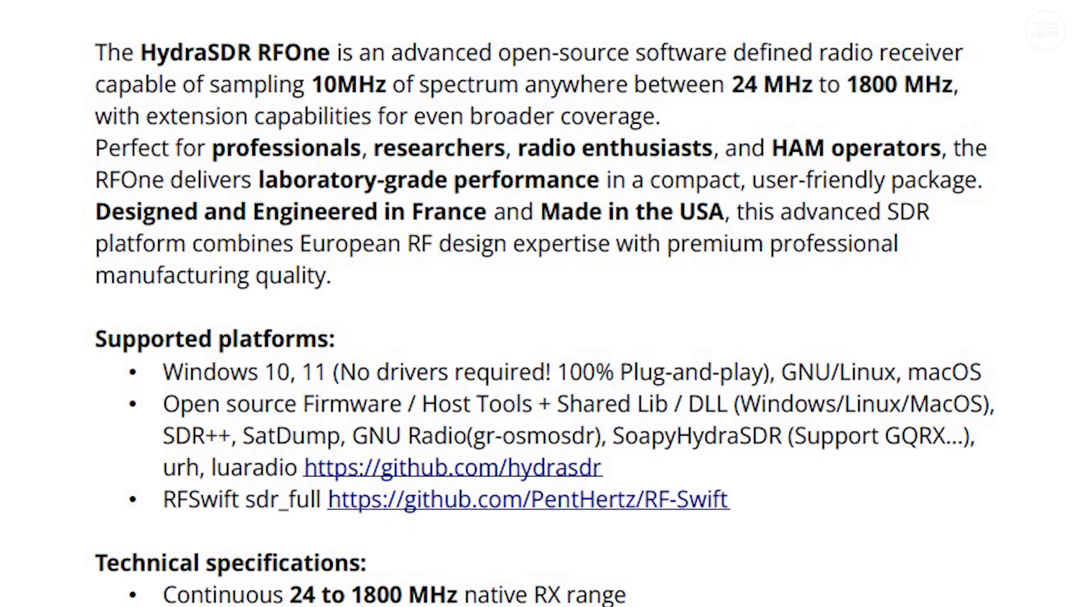
pyautogui.scroll(-3)
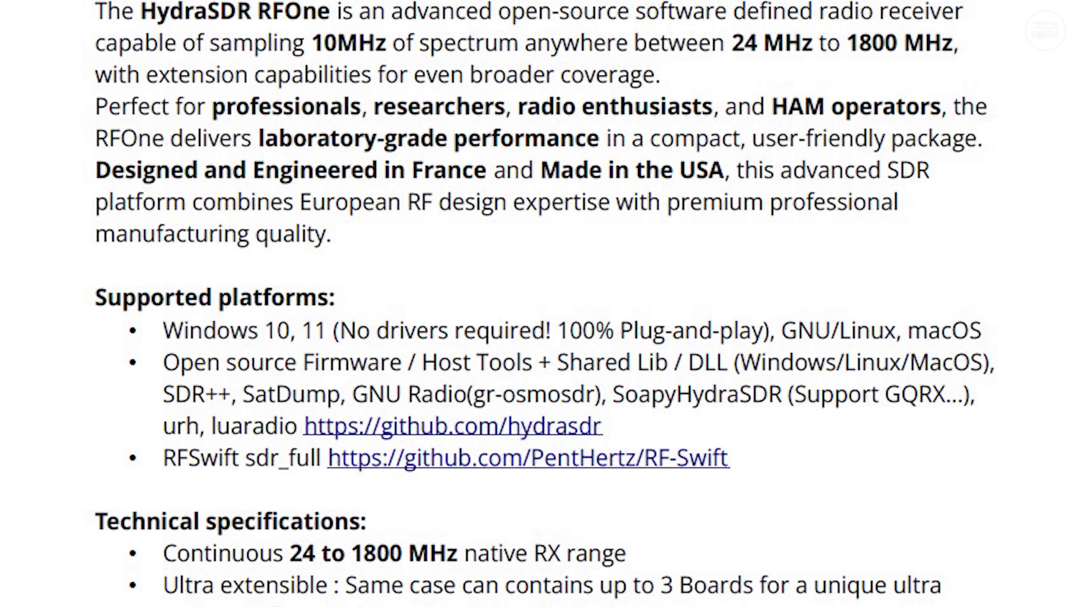
pyautogui.scroll(-3)
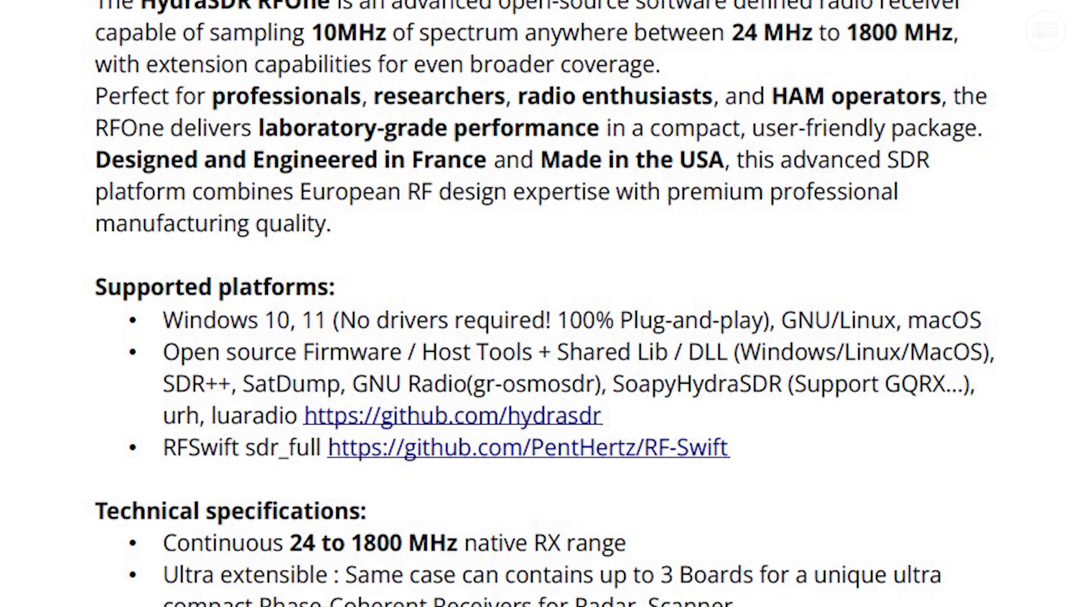
pyautogui.scroll(-3)
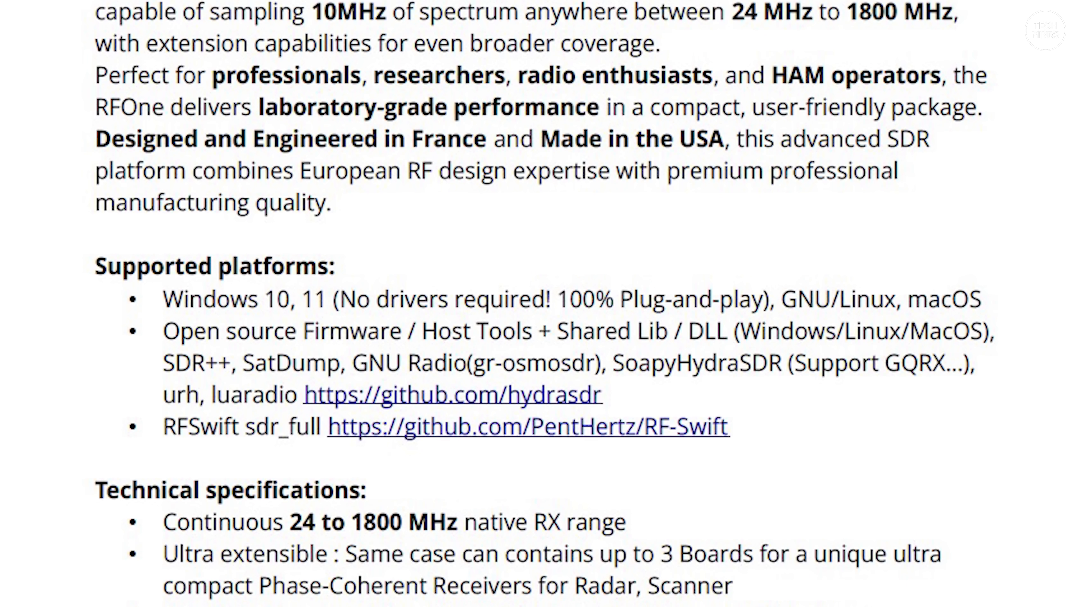
pyautogui.scroll(-3)
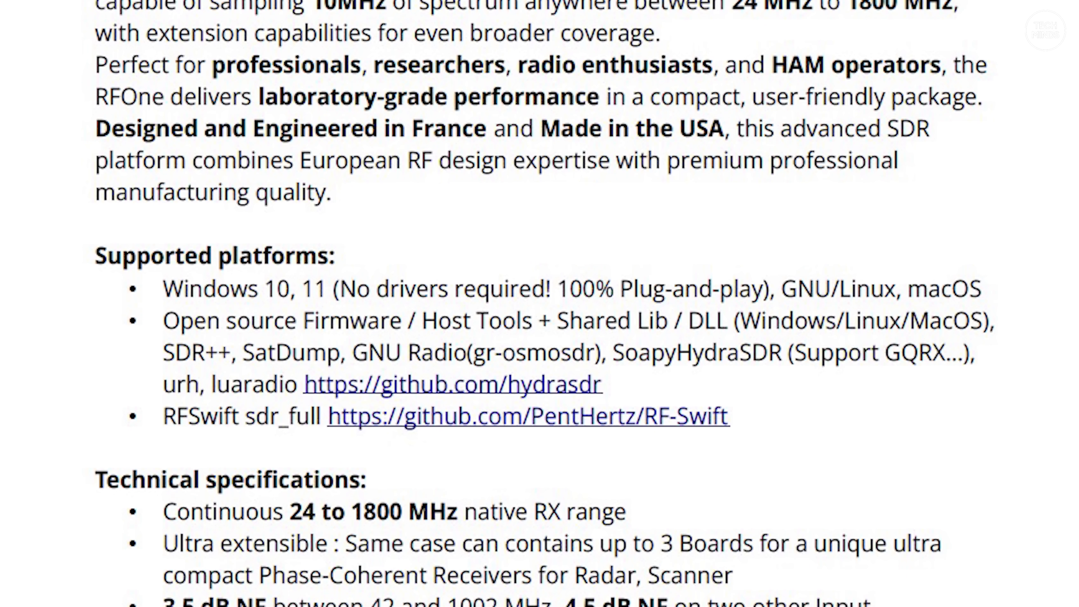
pyautogui.scroll(-3)
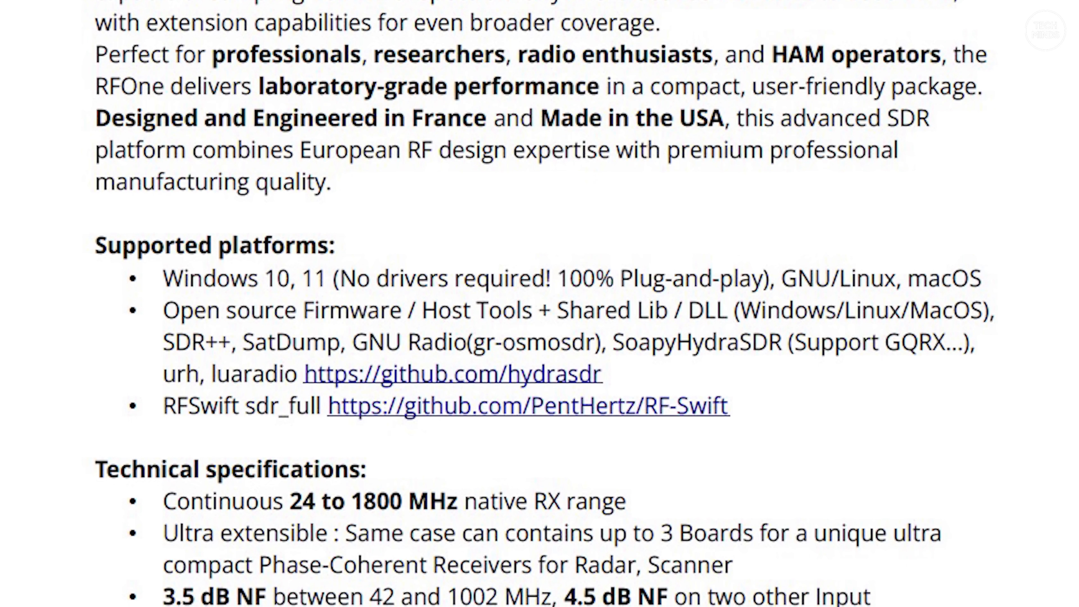
pyautogui.scroll(-3)
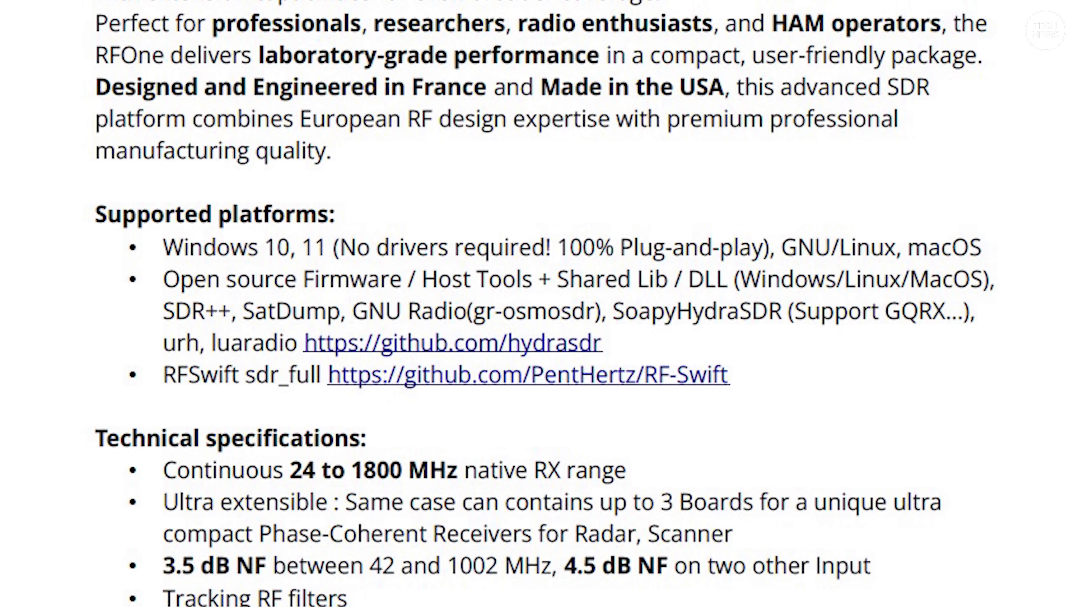
pyautogui.scroll(-3)
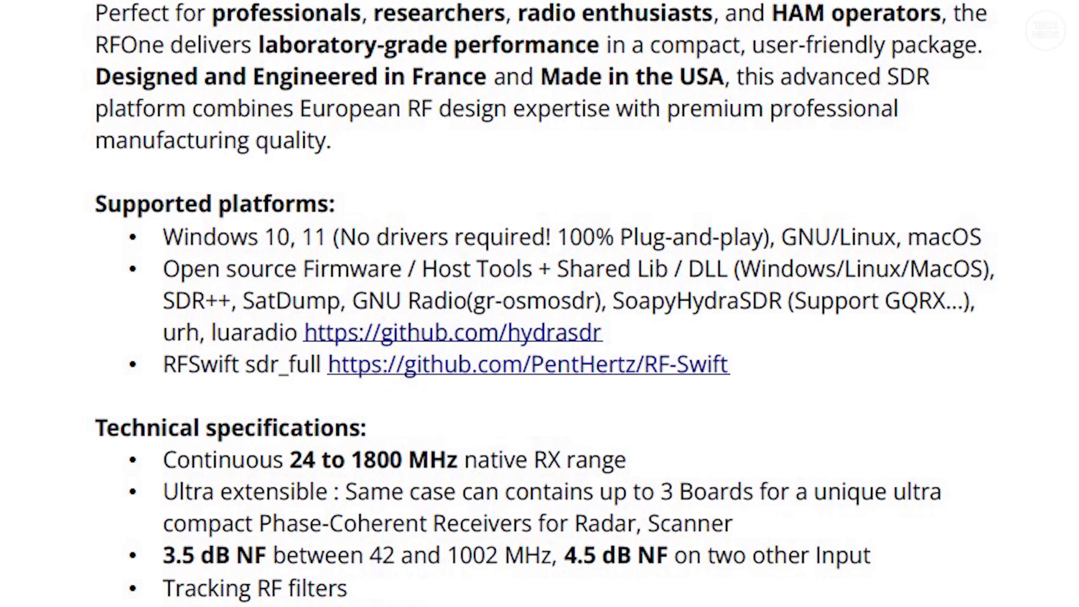
pyautogui.scroll(-3)
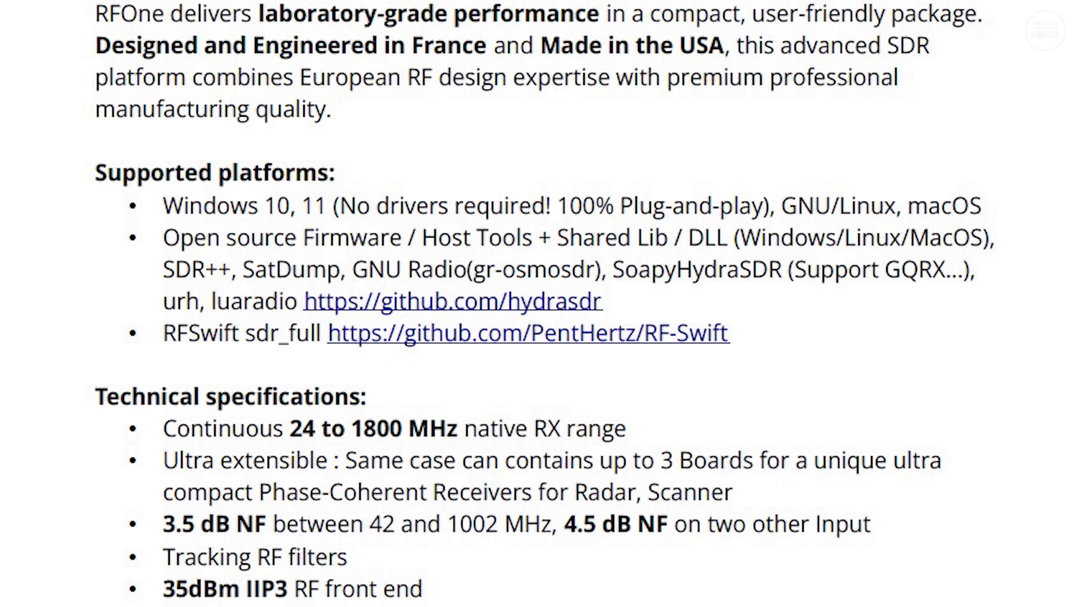
pyautogui.scroll(-3)
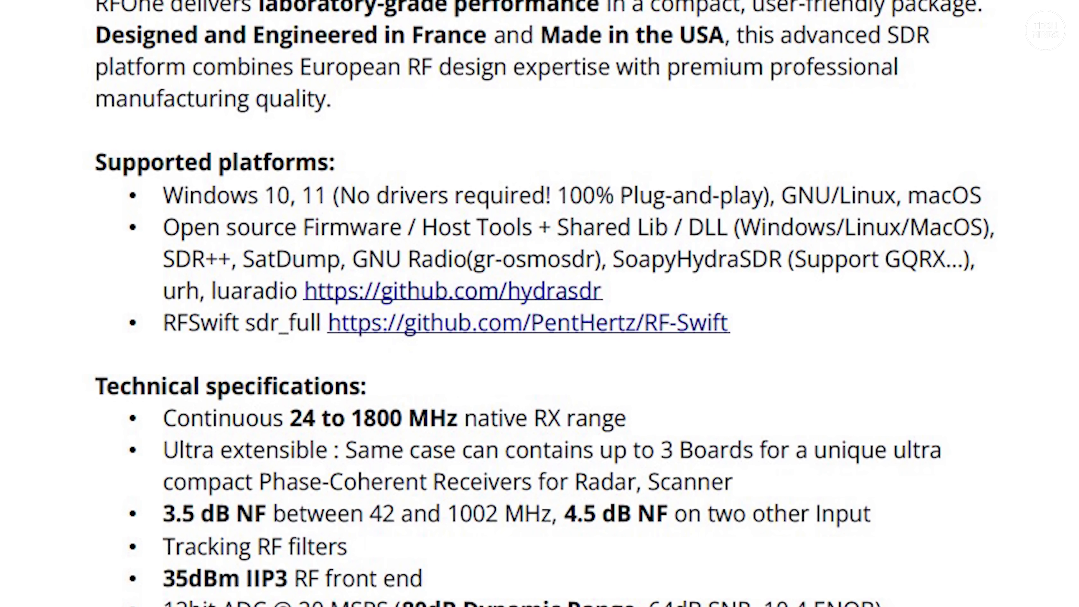
pyautogui.scroll(-3)
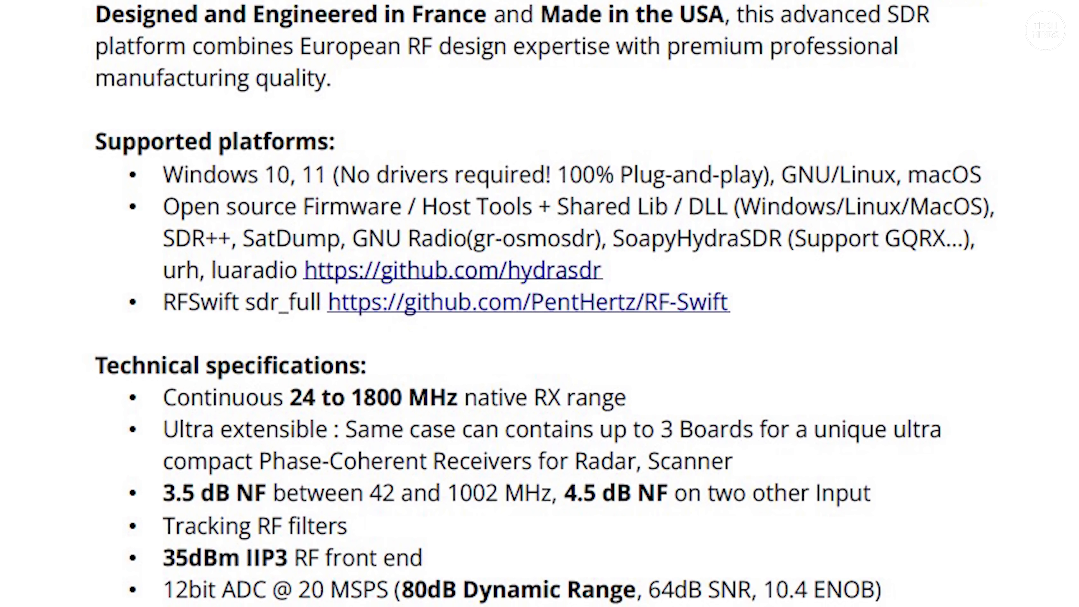
pyautogui.scroll(-3)
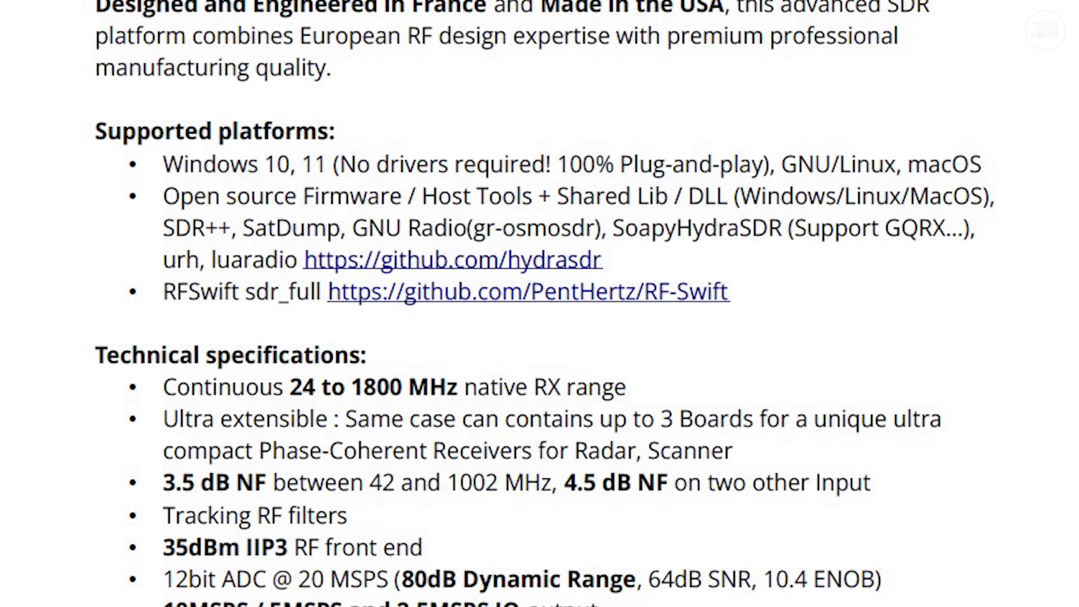
pyautogui.scroll(-3)
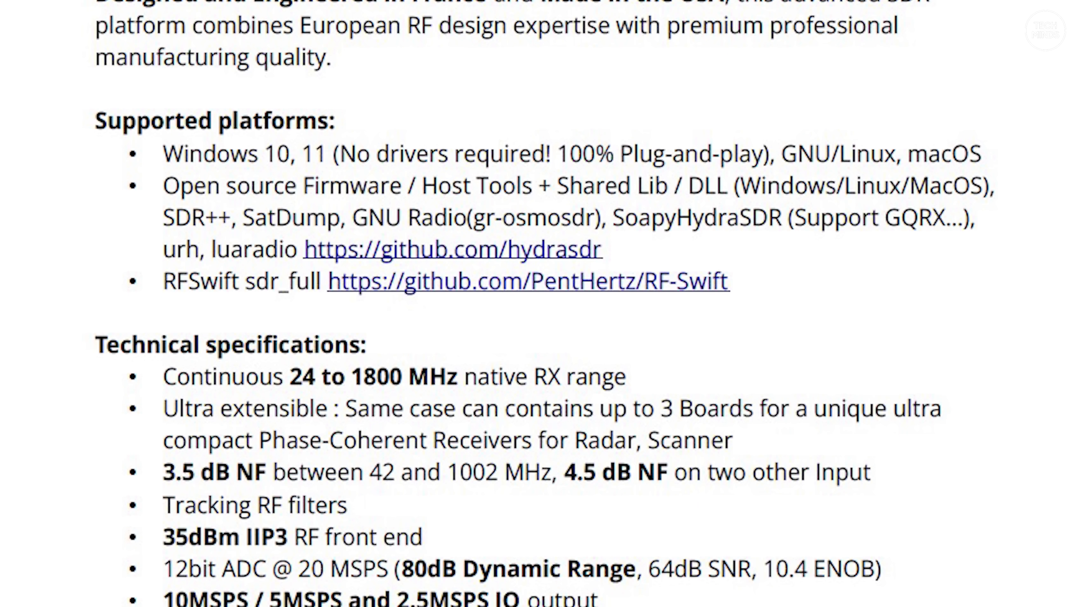
pyautogui.scroll(-3)
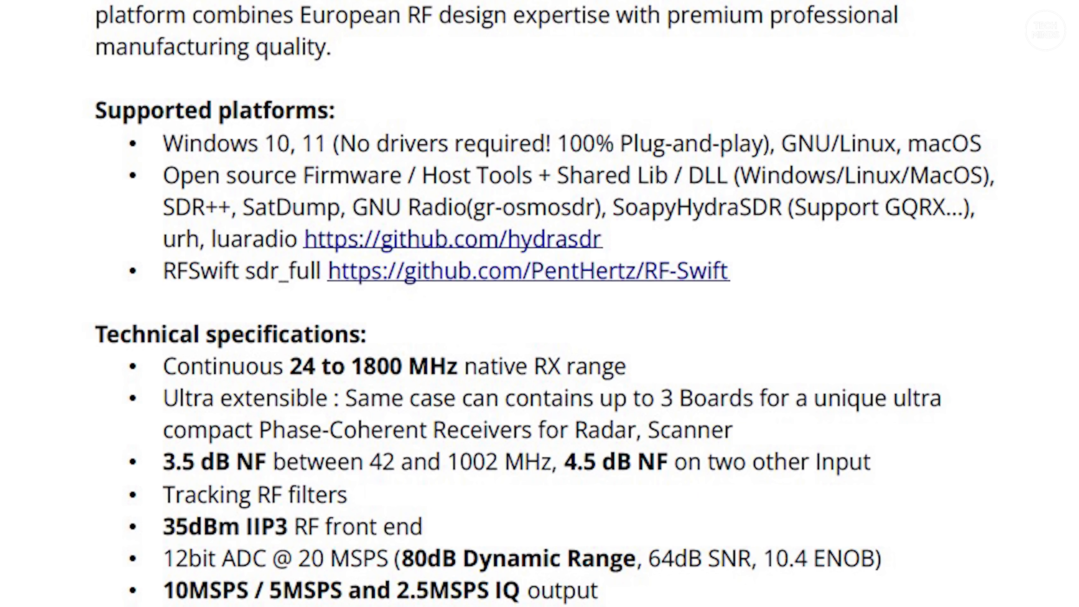
pyautogui.scroll(-3)
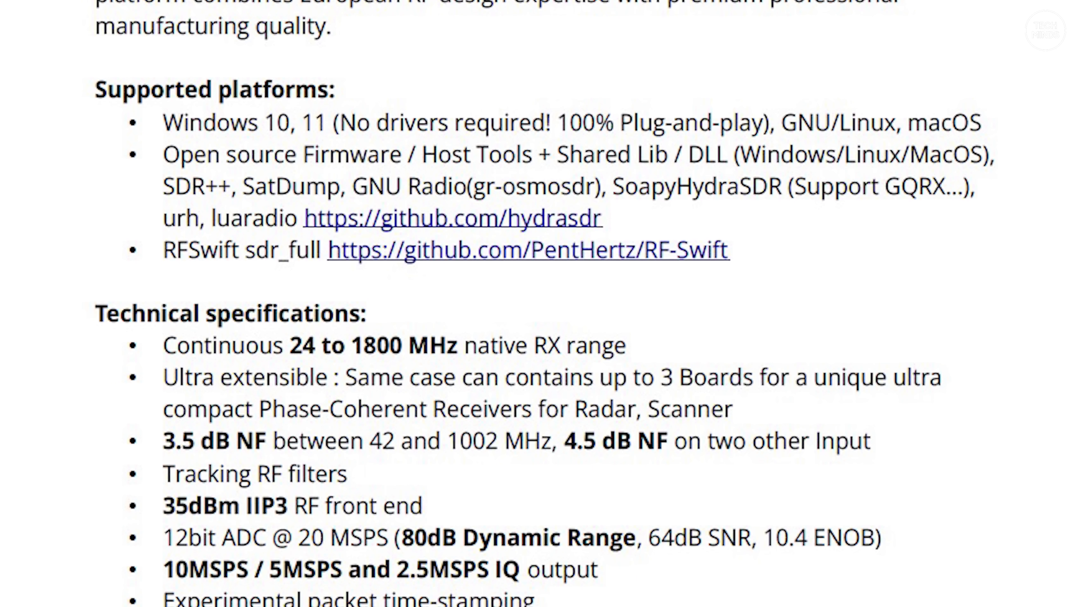
pyautogui.scroll(-3)
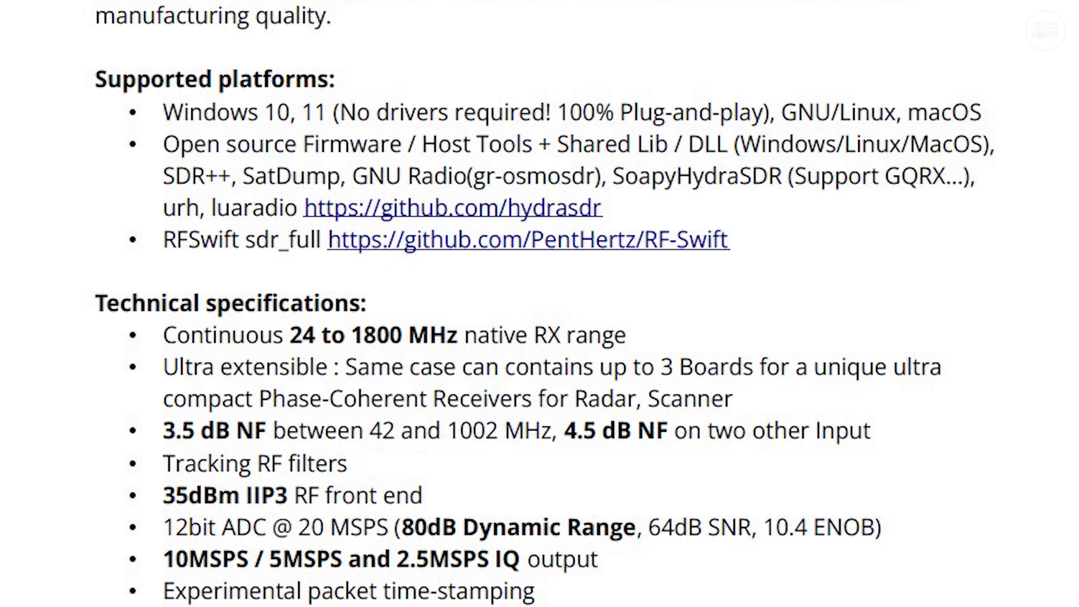
pyautogui.scroll(-3)
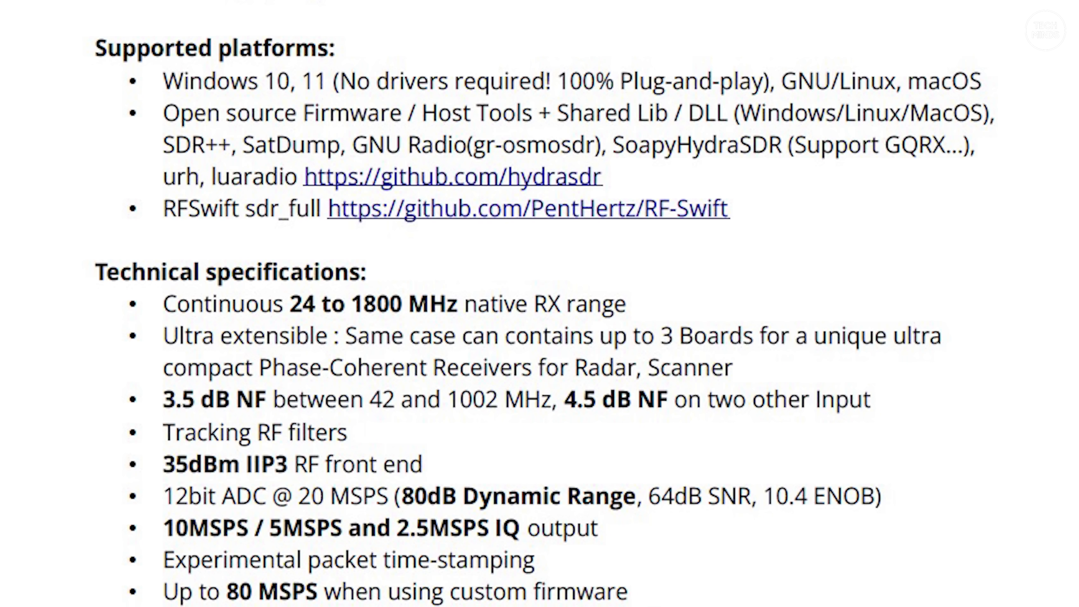
pyautogui.scroll(-3)
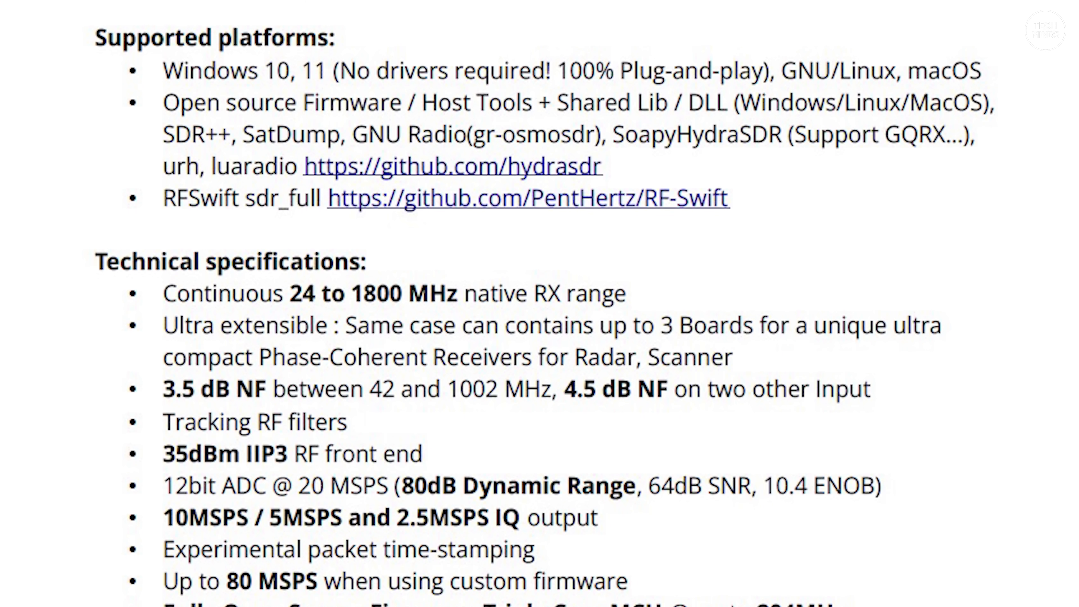
pyautogui.scroll(-3)
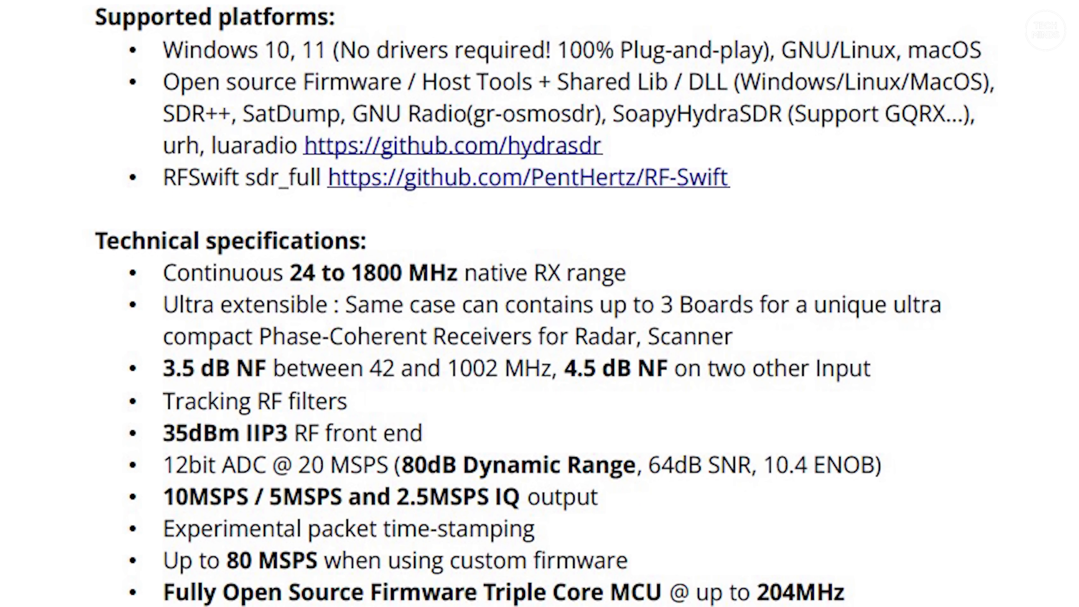
pyautogui.scroll(-3)
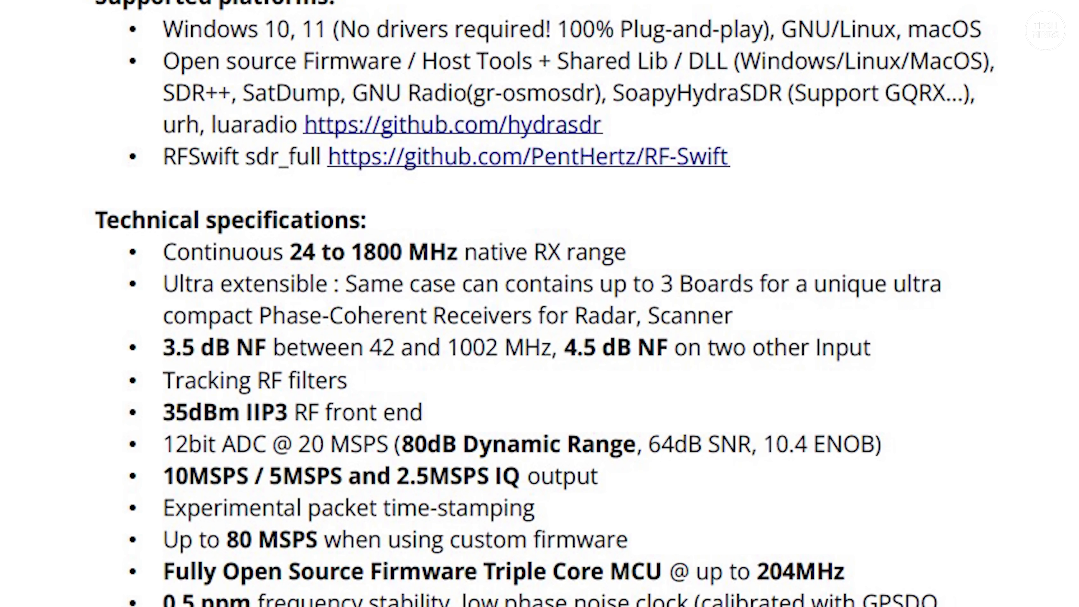
pyautogui.scroll(-3)
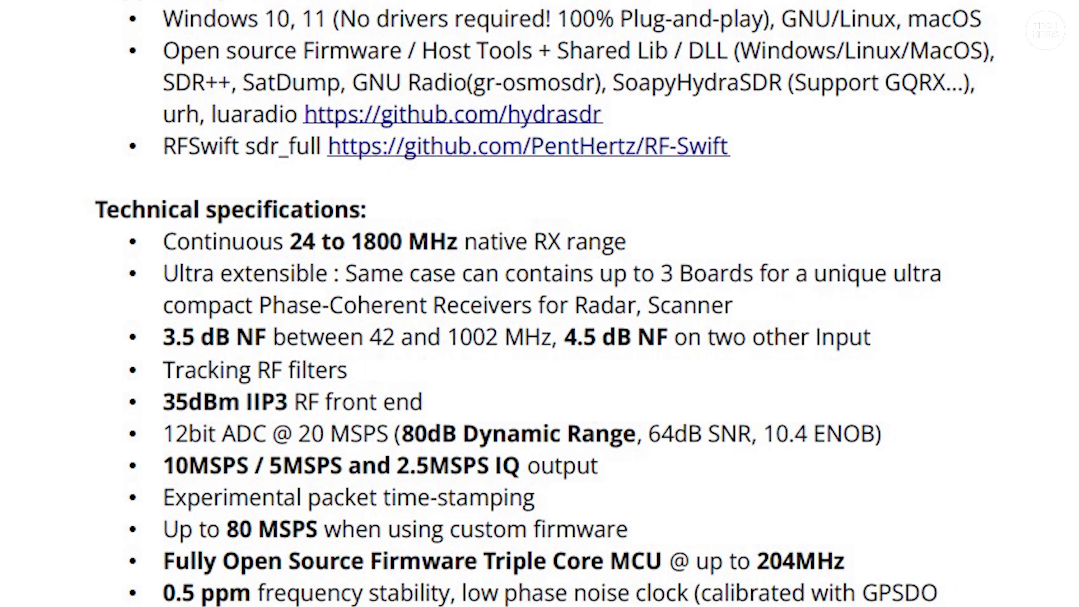
pyautogui.scroll(-3)
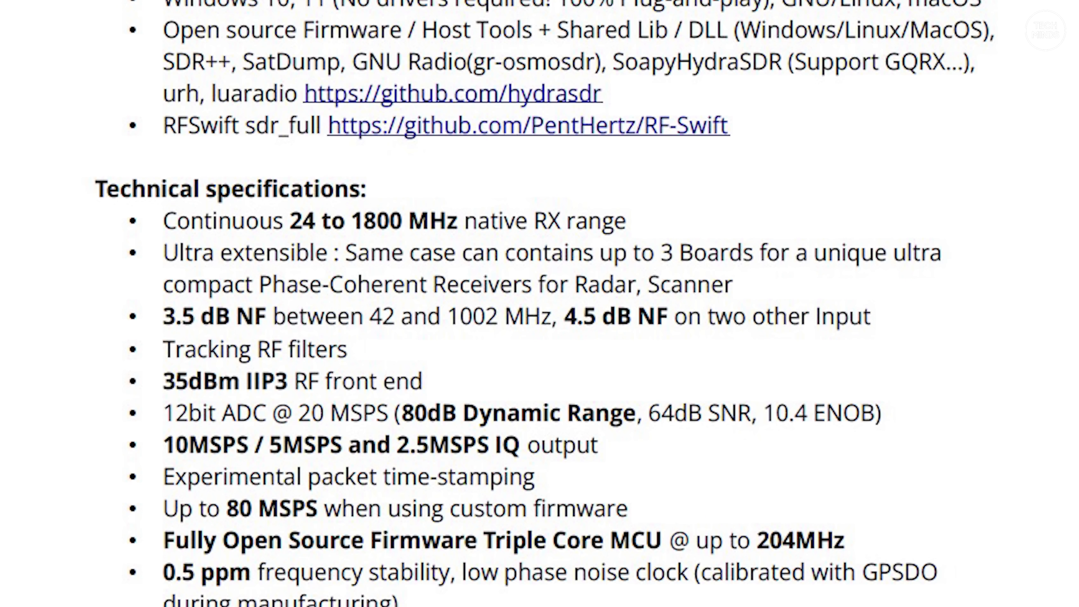
pyautogui.scroll(-3)
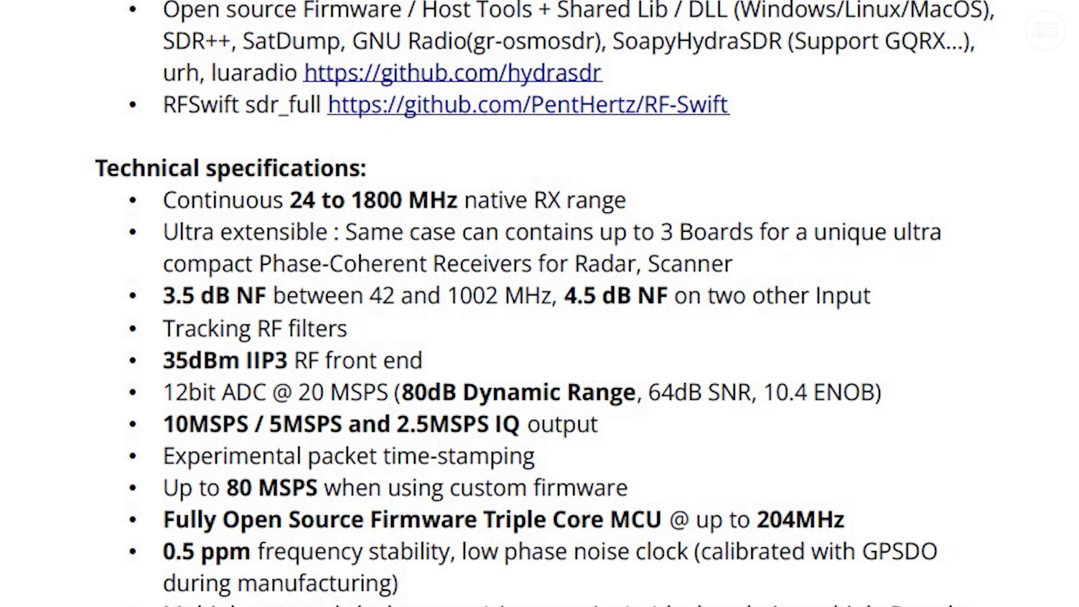
pyautogui.scroll(-3)
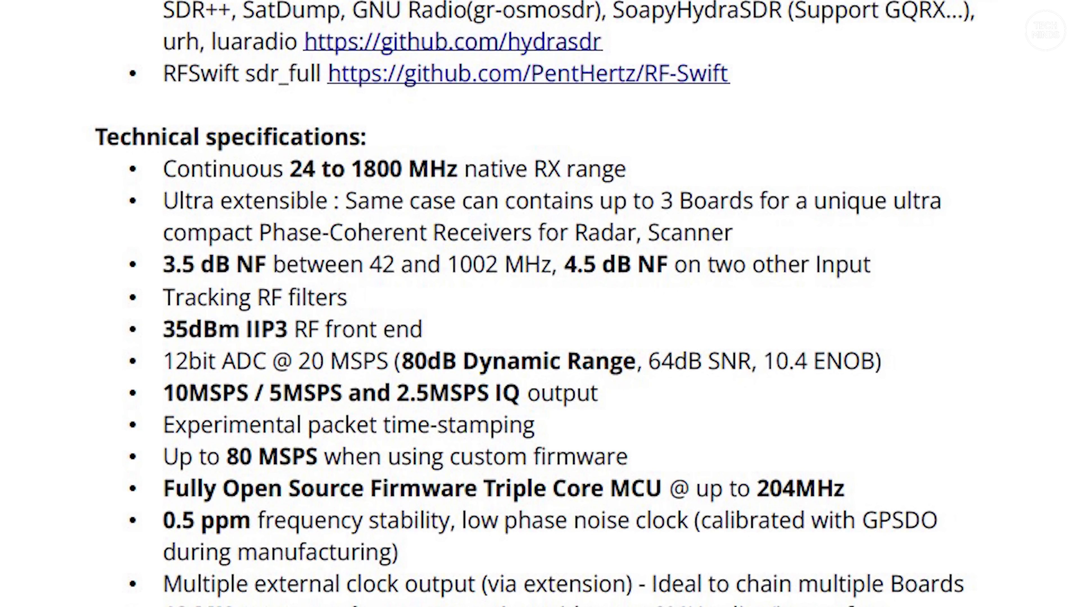
pyautogui.scroll(-3)
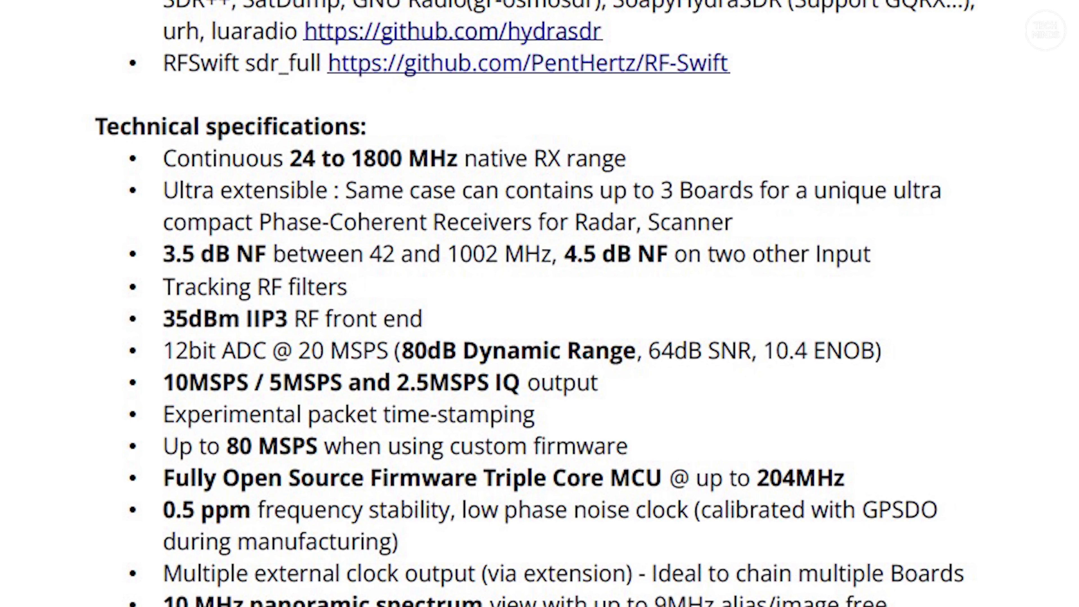
pyautogui.scroll(-3)
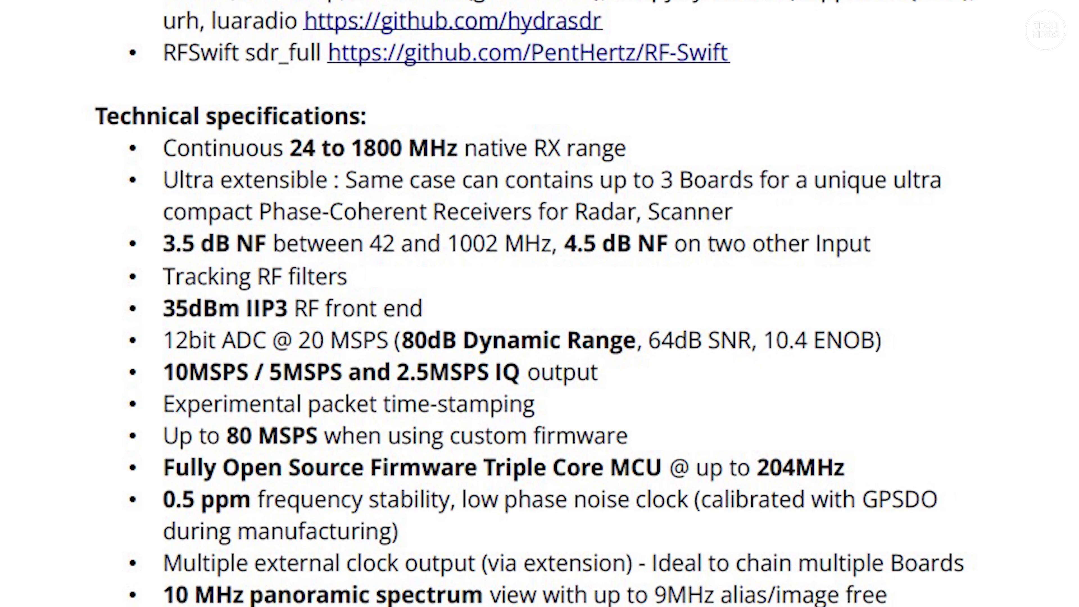
pyautogui.scroll(-3)
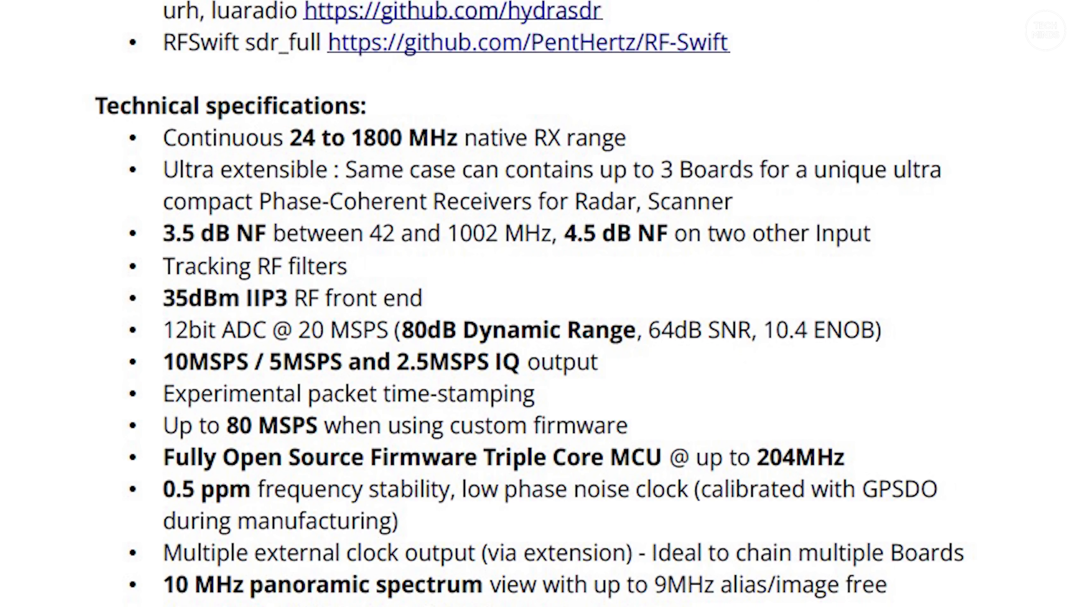
pyautogui.scroll(-3)
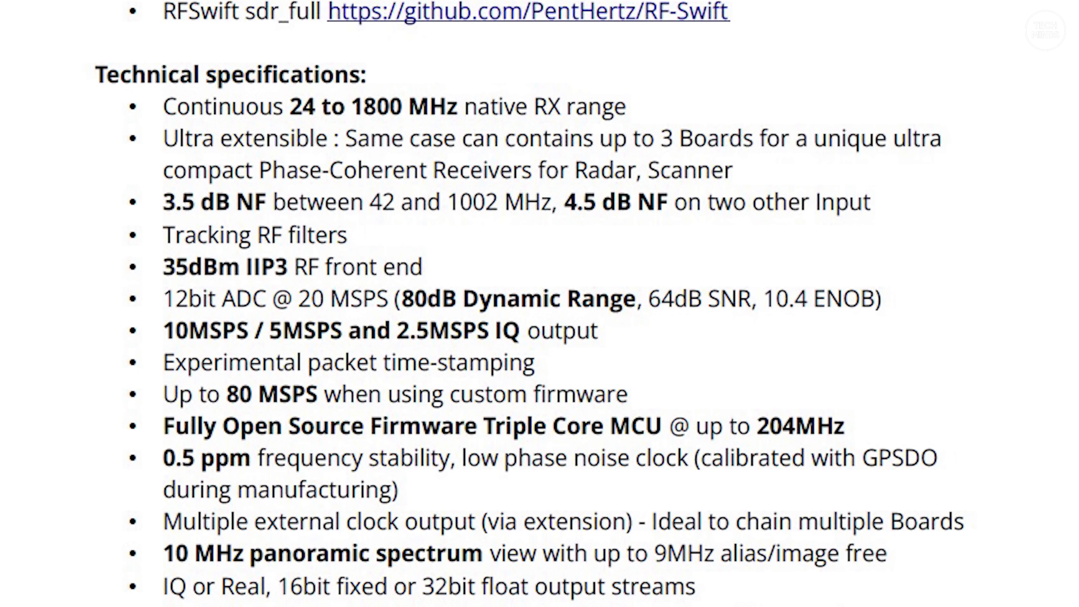
pyautogui.scroll(-3)
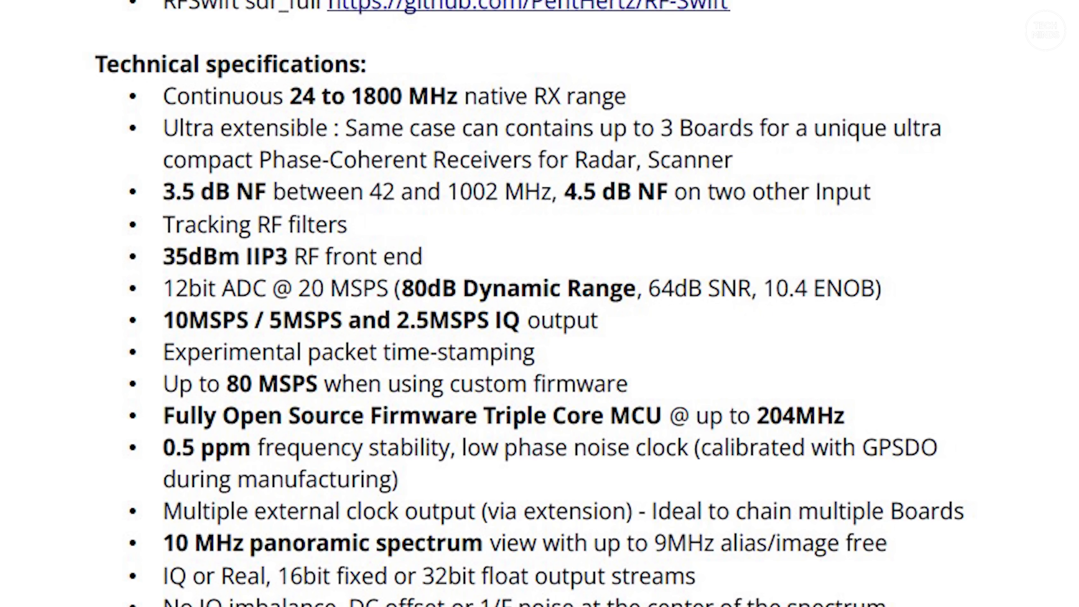
pyautogui.scroll(-3)
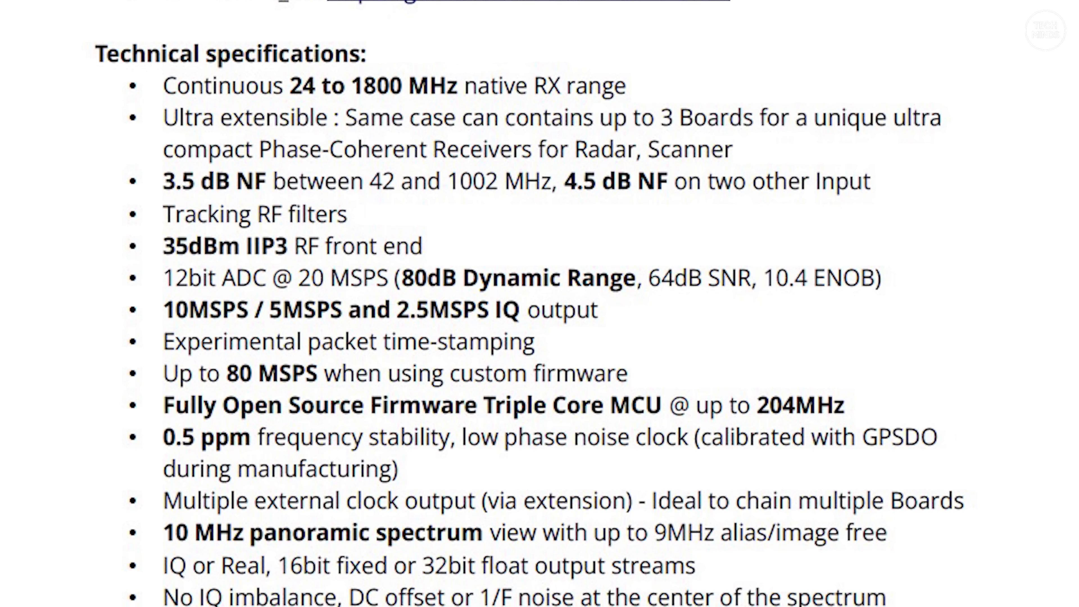
pyautogui.scroll(-3)
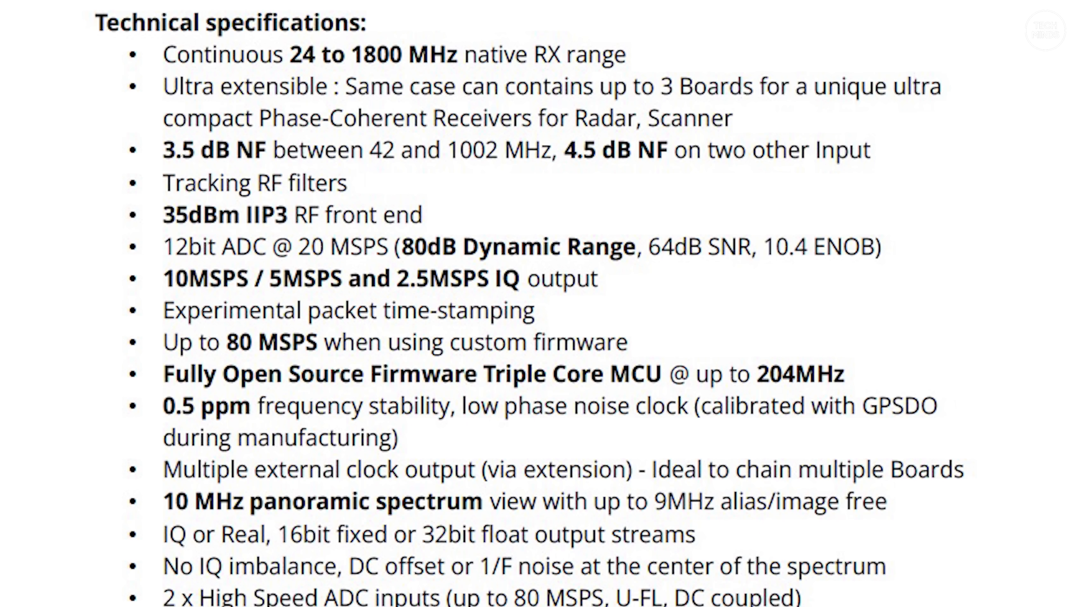
pyautogui.scroll(-3)
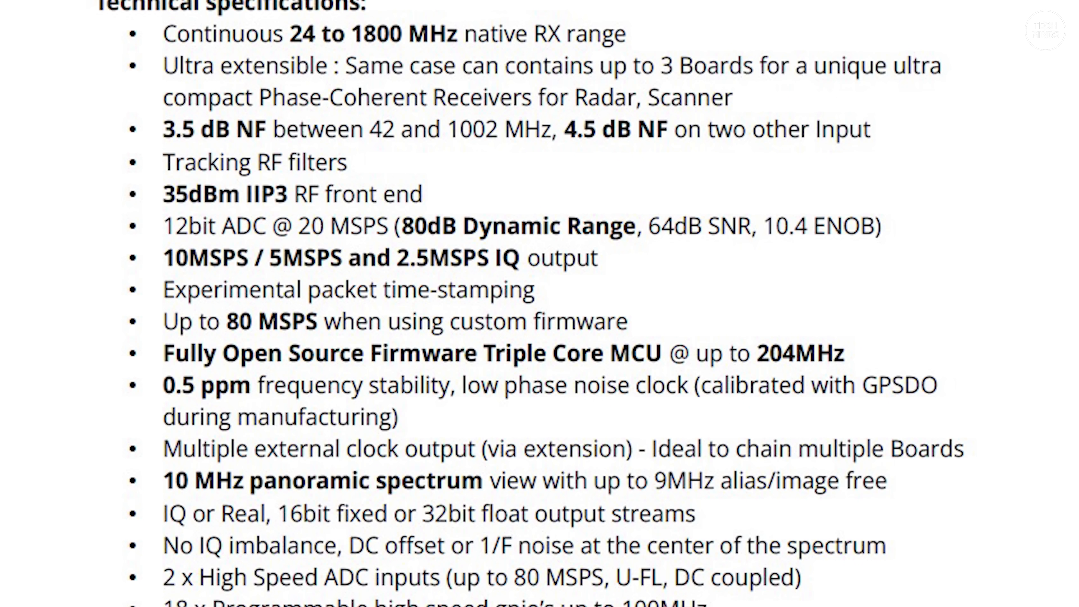
pyautogui.scroll(-3)
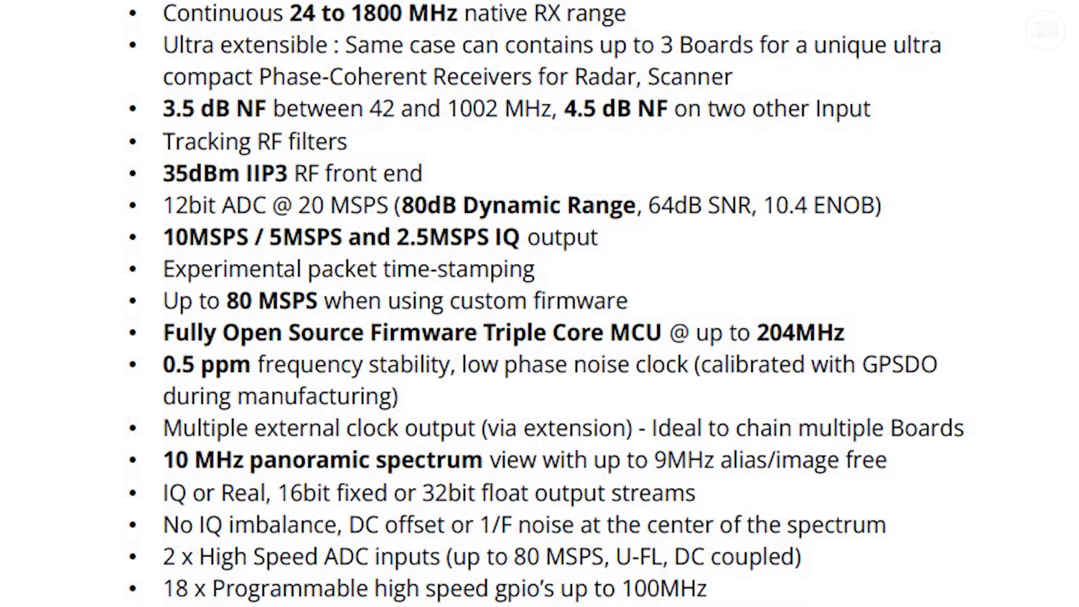
pyautogui.scroll(-3)
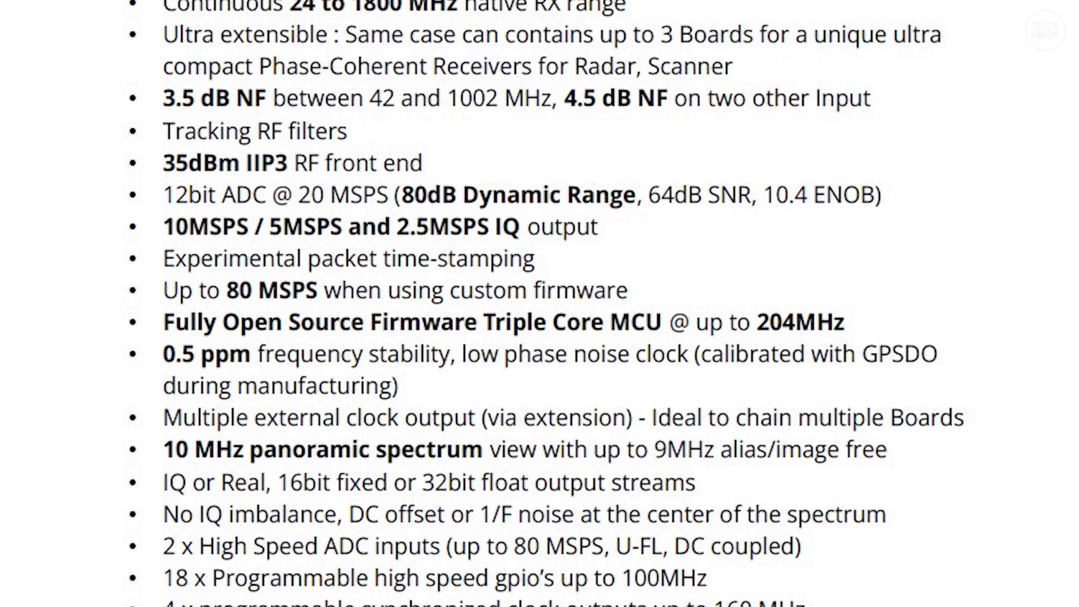
pyautogui.scroll(-3)
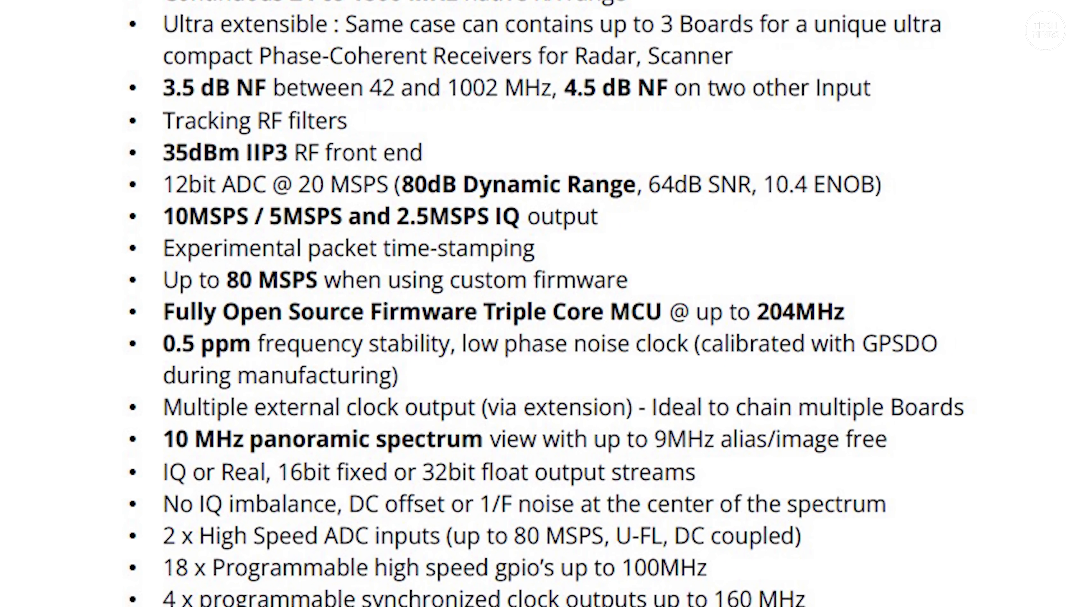
pyautogui.scroll(-3)
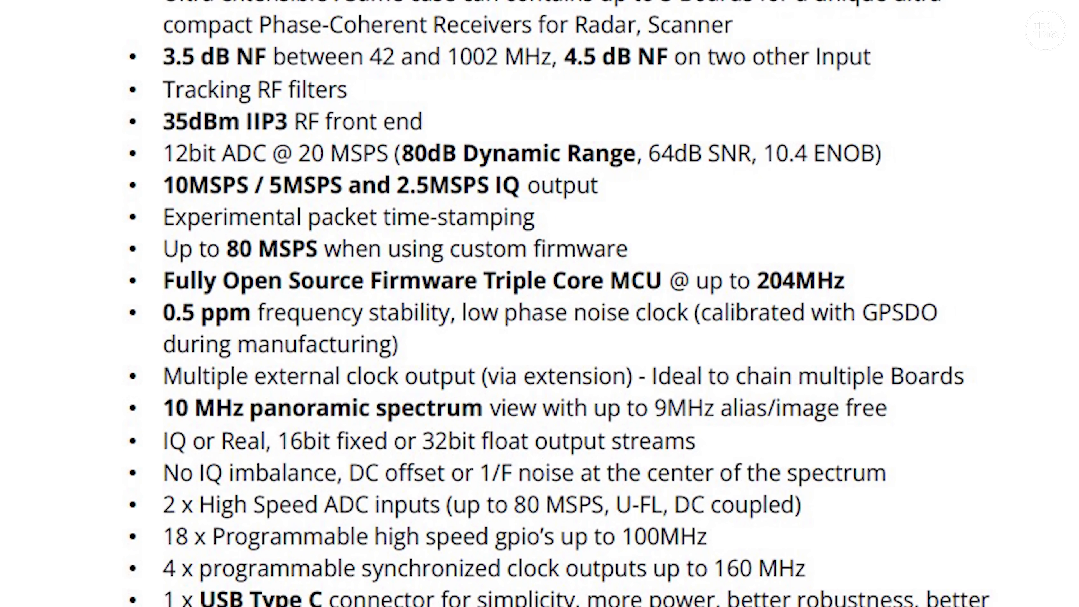
pyautogui.scroll(-3)
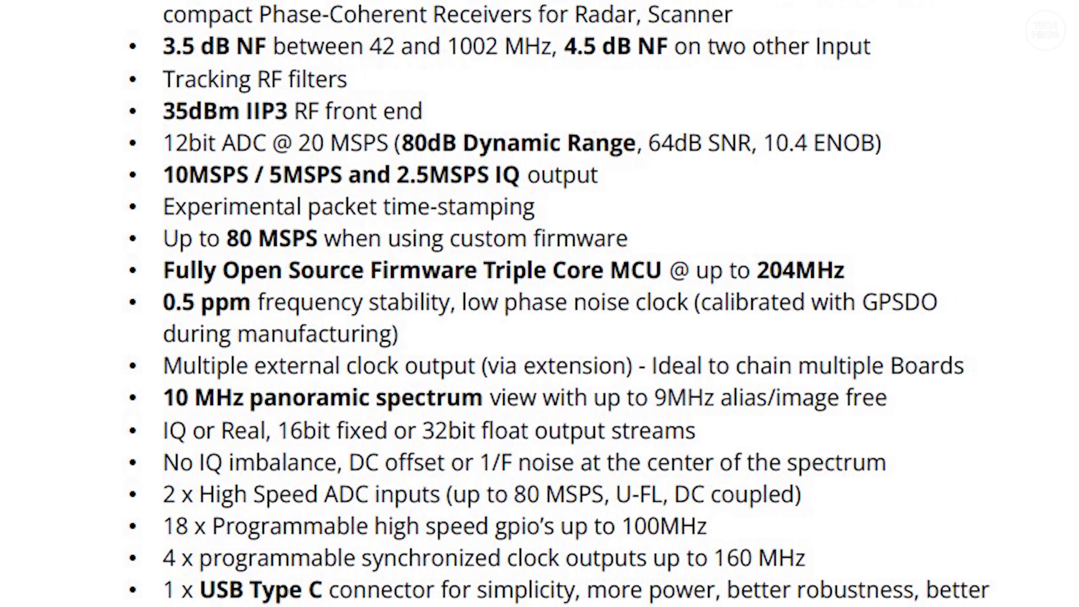
pyautogui.scroll(-3)
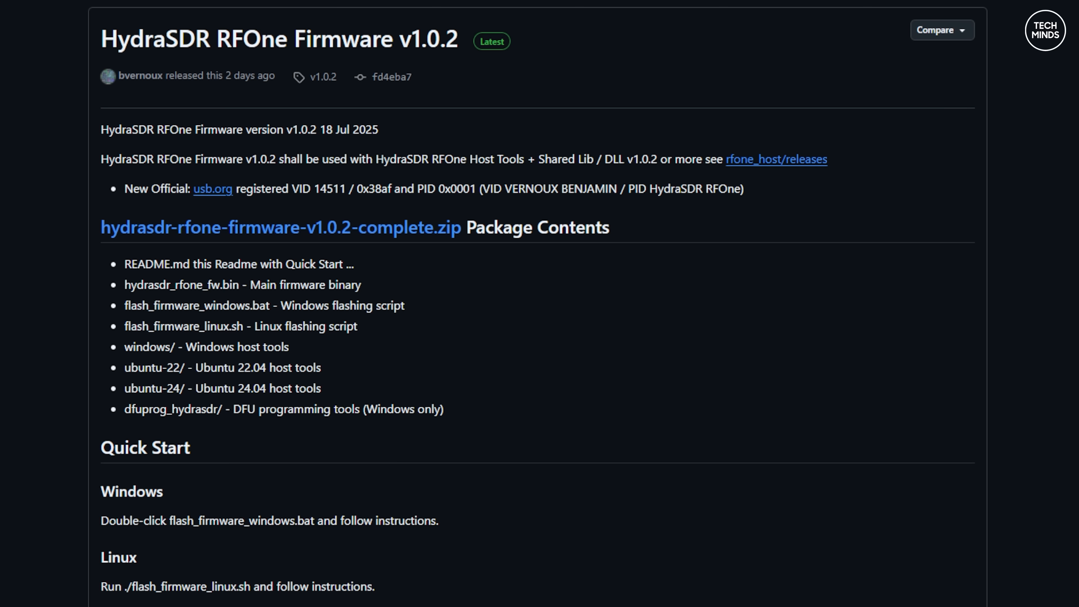
pyautogui.moveTo(383, 242)
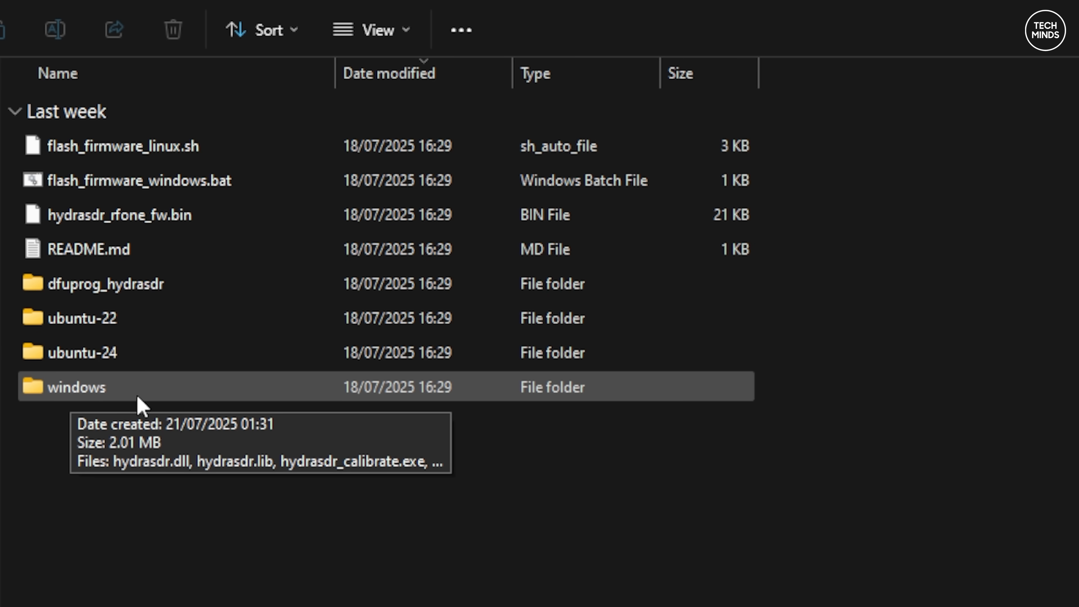
pyautogui.moveTo(399, 392)
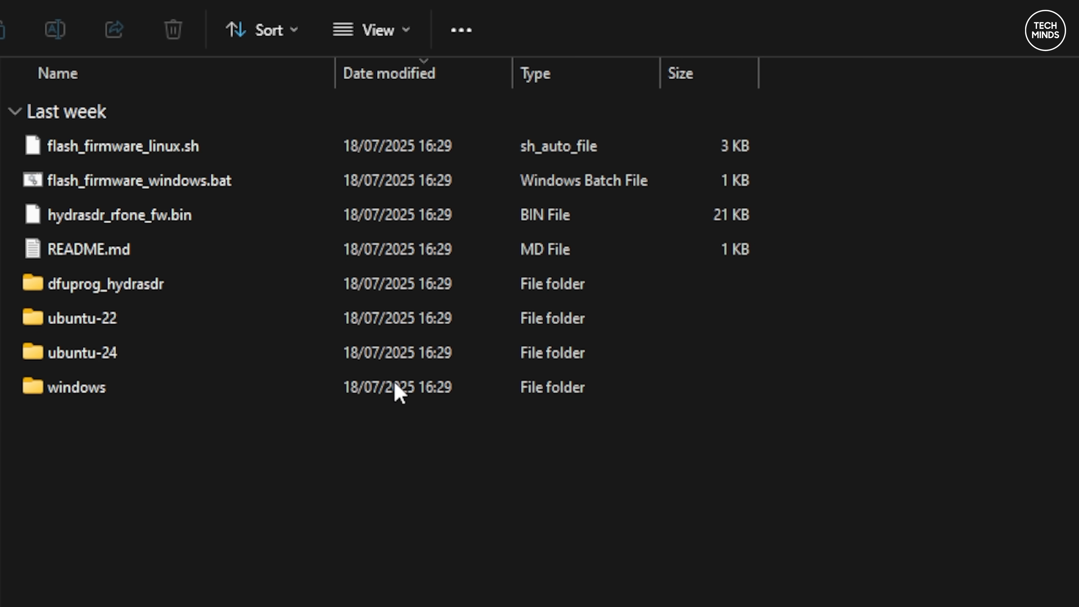
# Run flash_firmware_windows.bat from the extracted firmware folder
pyautogui.click(137, 180)
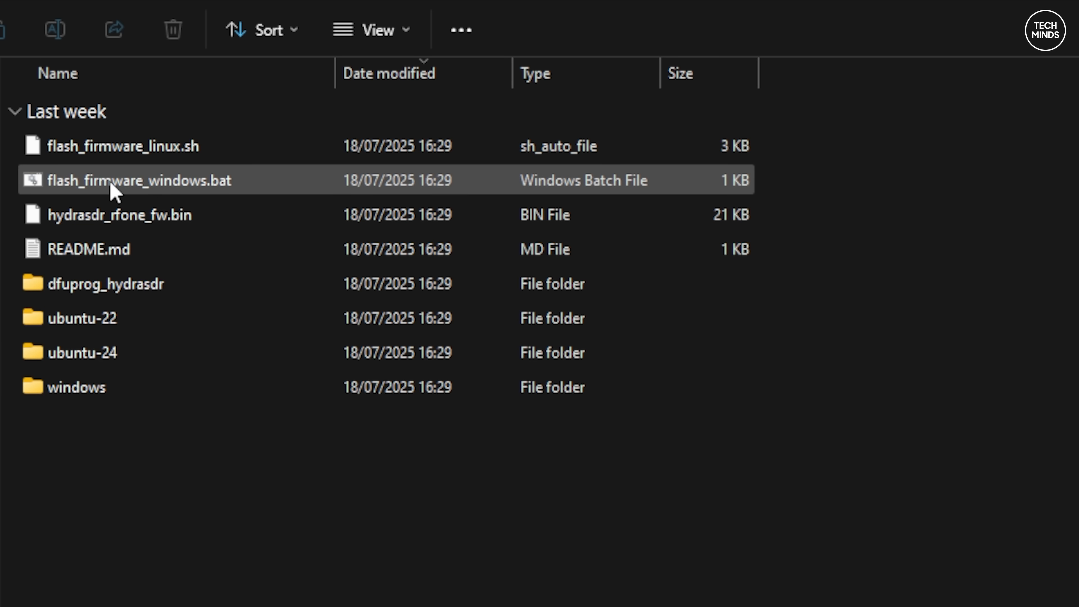
pyautogui.click(138, 180)
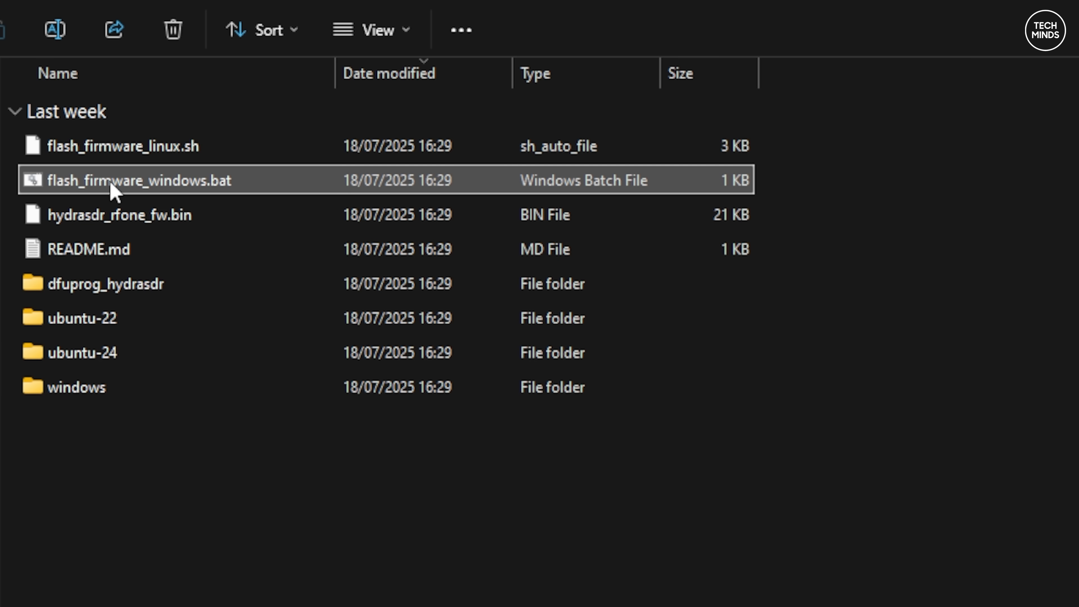
pyautogui.doubleClick(124, 180)
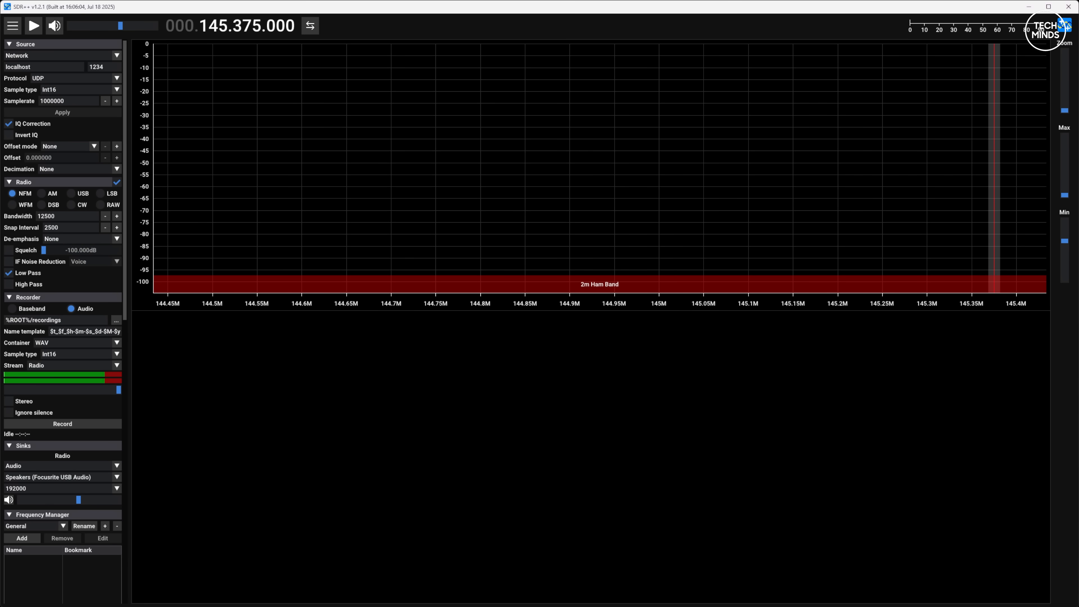
# Select HydraSDR RFOne as the input source in the Source panel
pyautogui.click(61, 55)
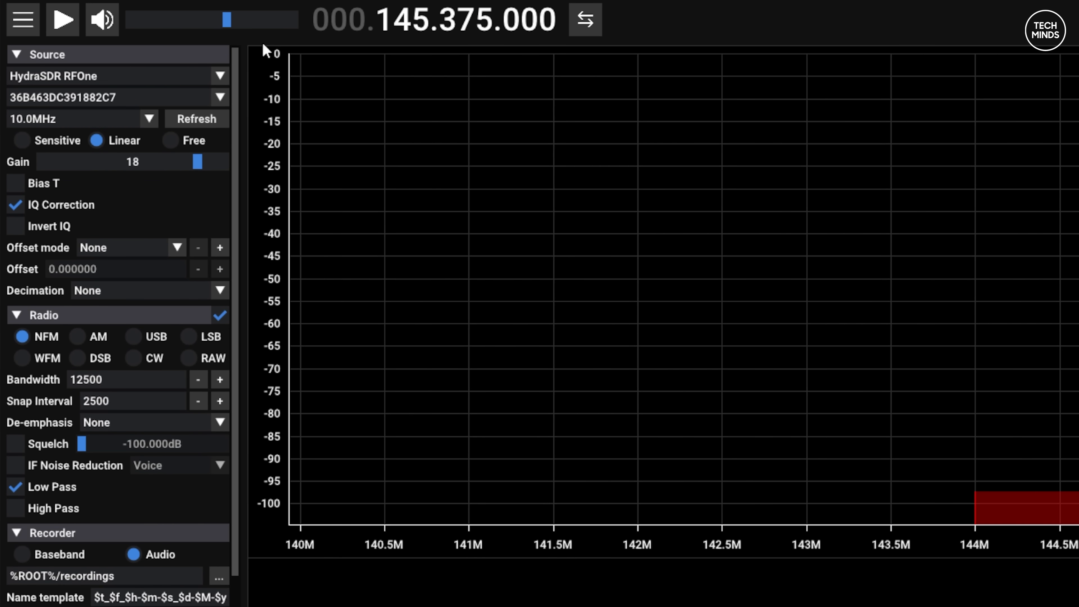
pyautogui.click(61, 19)
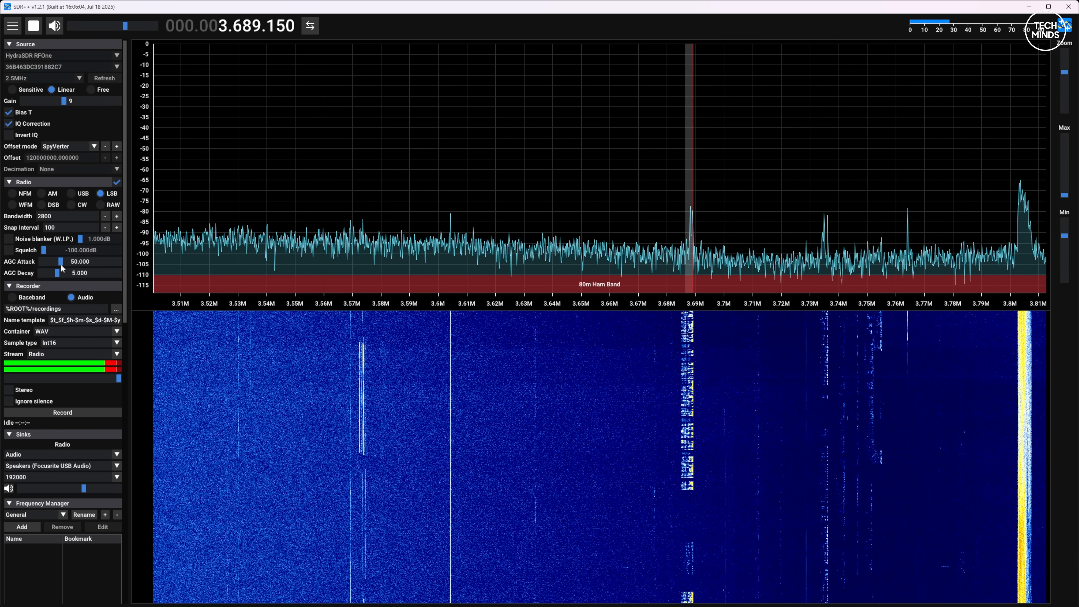
# Lower the AGC Attack slider from 50.000 to about 16.740
pyautogui.moveTo(61, 261); pyautogui.dragTo(47, 262)
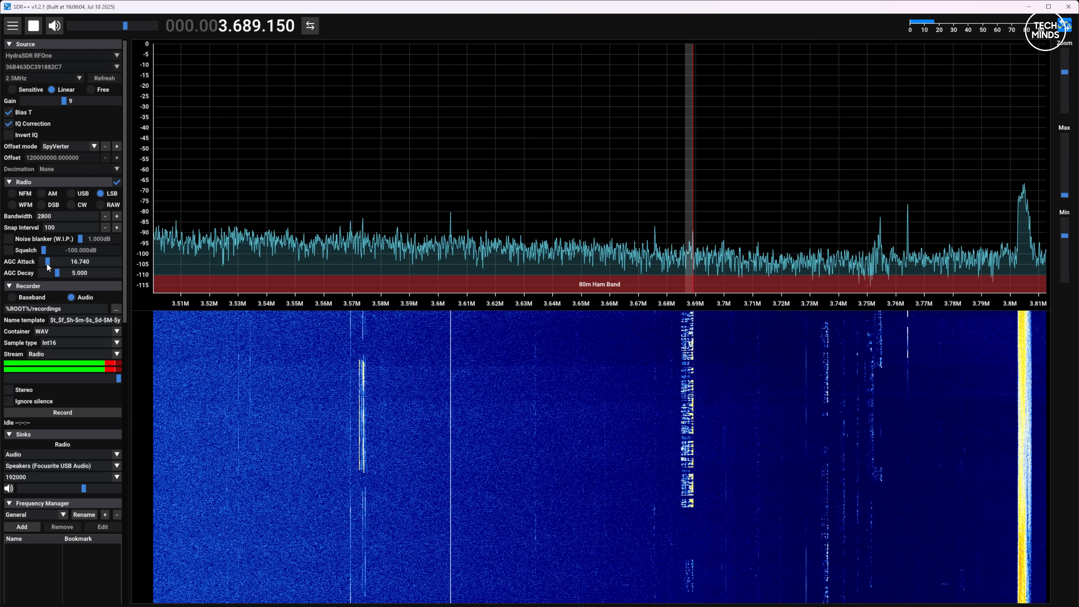
pyautogui.moveTo(57, 272); pyautogui.dragTo(64, 272)
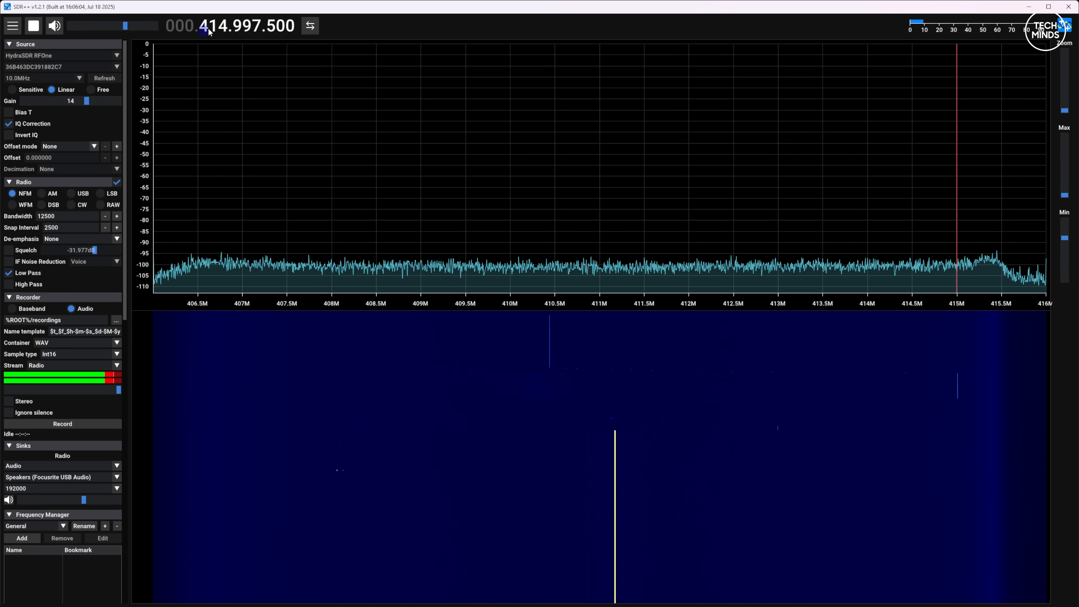
# Enter 414.997.500 in the frequency display for narrowband FM on UHF
pyautogui.click(199, 26)
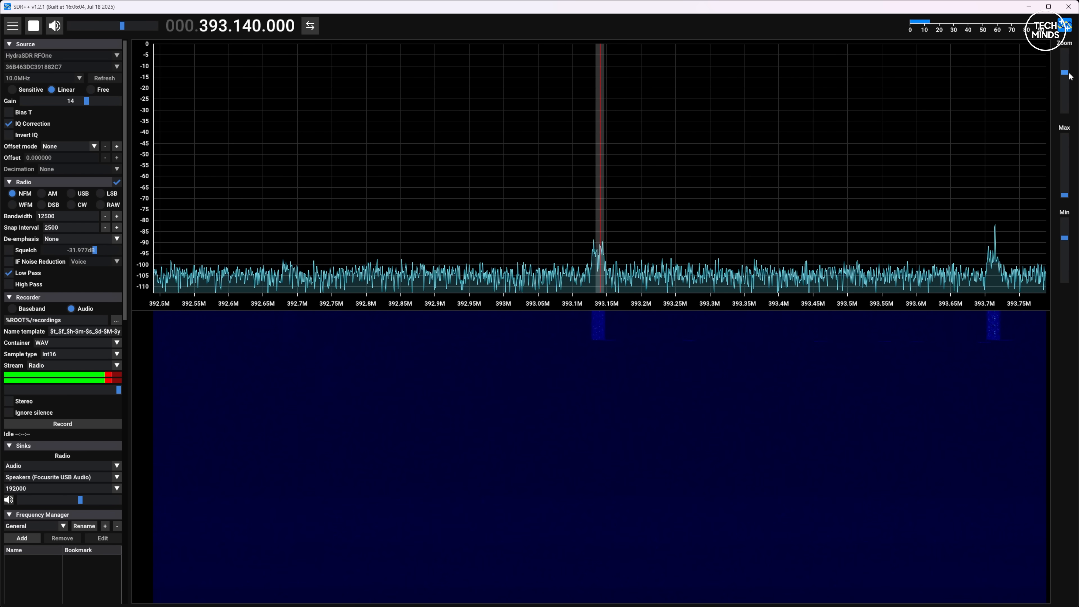
# Narrow the span with the Zoom slider and tune the marker to 393.180.000
pyautogui.click(626, 275)
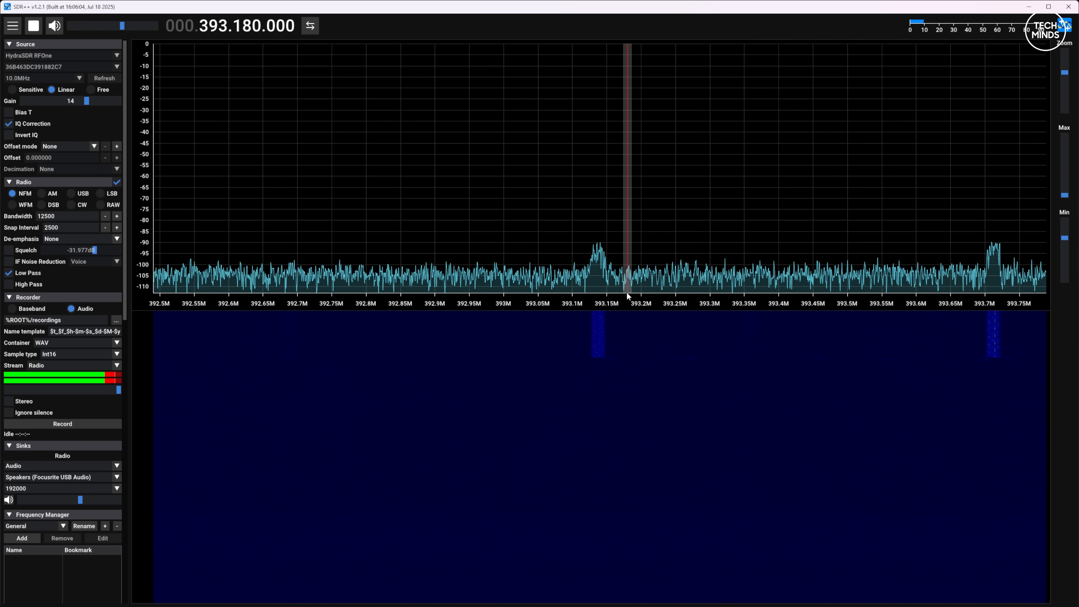
pyautogui.moveTo(626, 284); pyautogui.dragTo(600, 284)
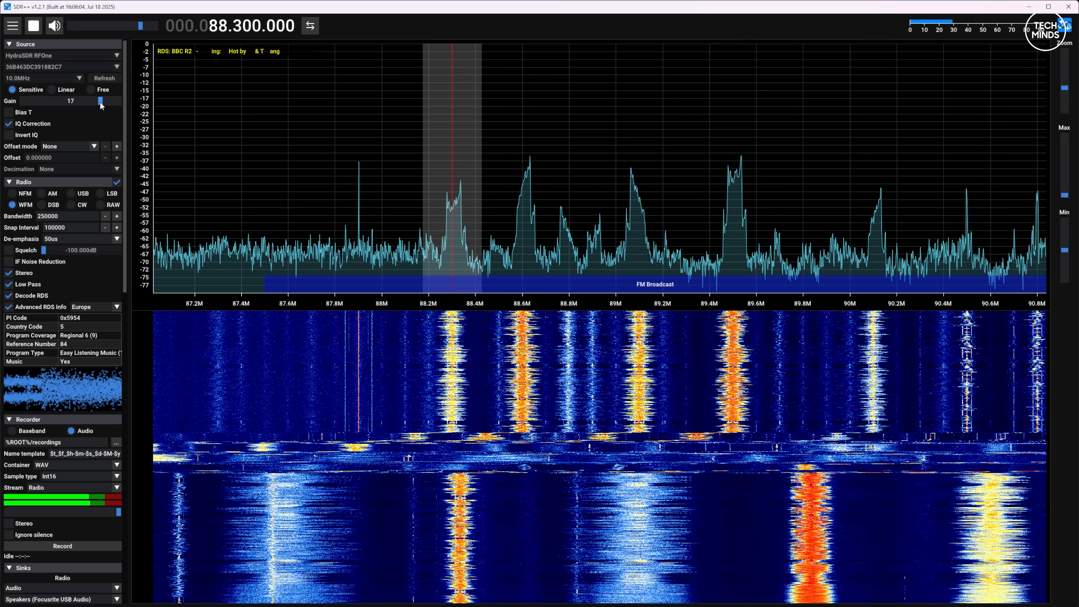
# Raise the Gain slider from 17 to 21, then ease it back to 18
pyautogui.moveTo(100, 101); pyautogui.dragTo(117, 101)
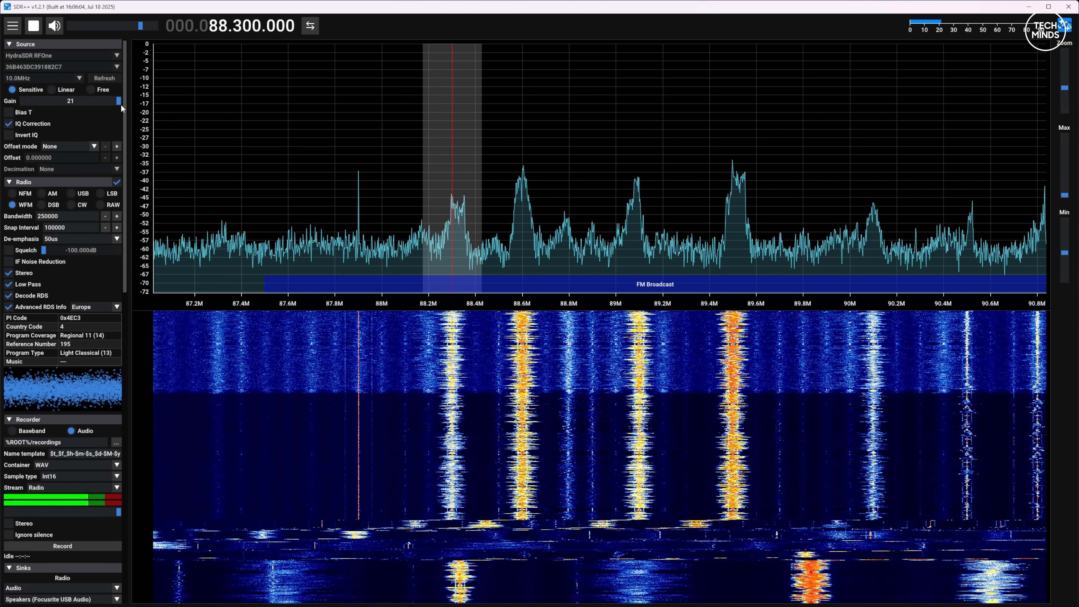
pyautogui.moveTo(121, 101); pyautogui.dragTo(105, 101)
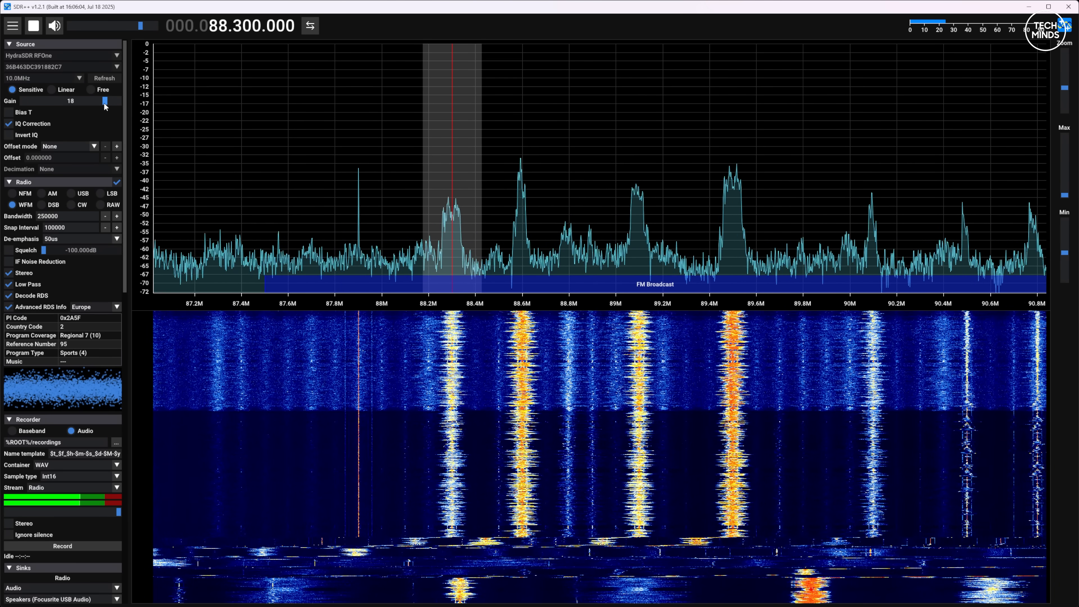